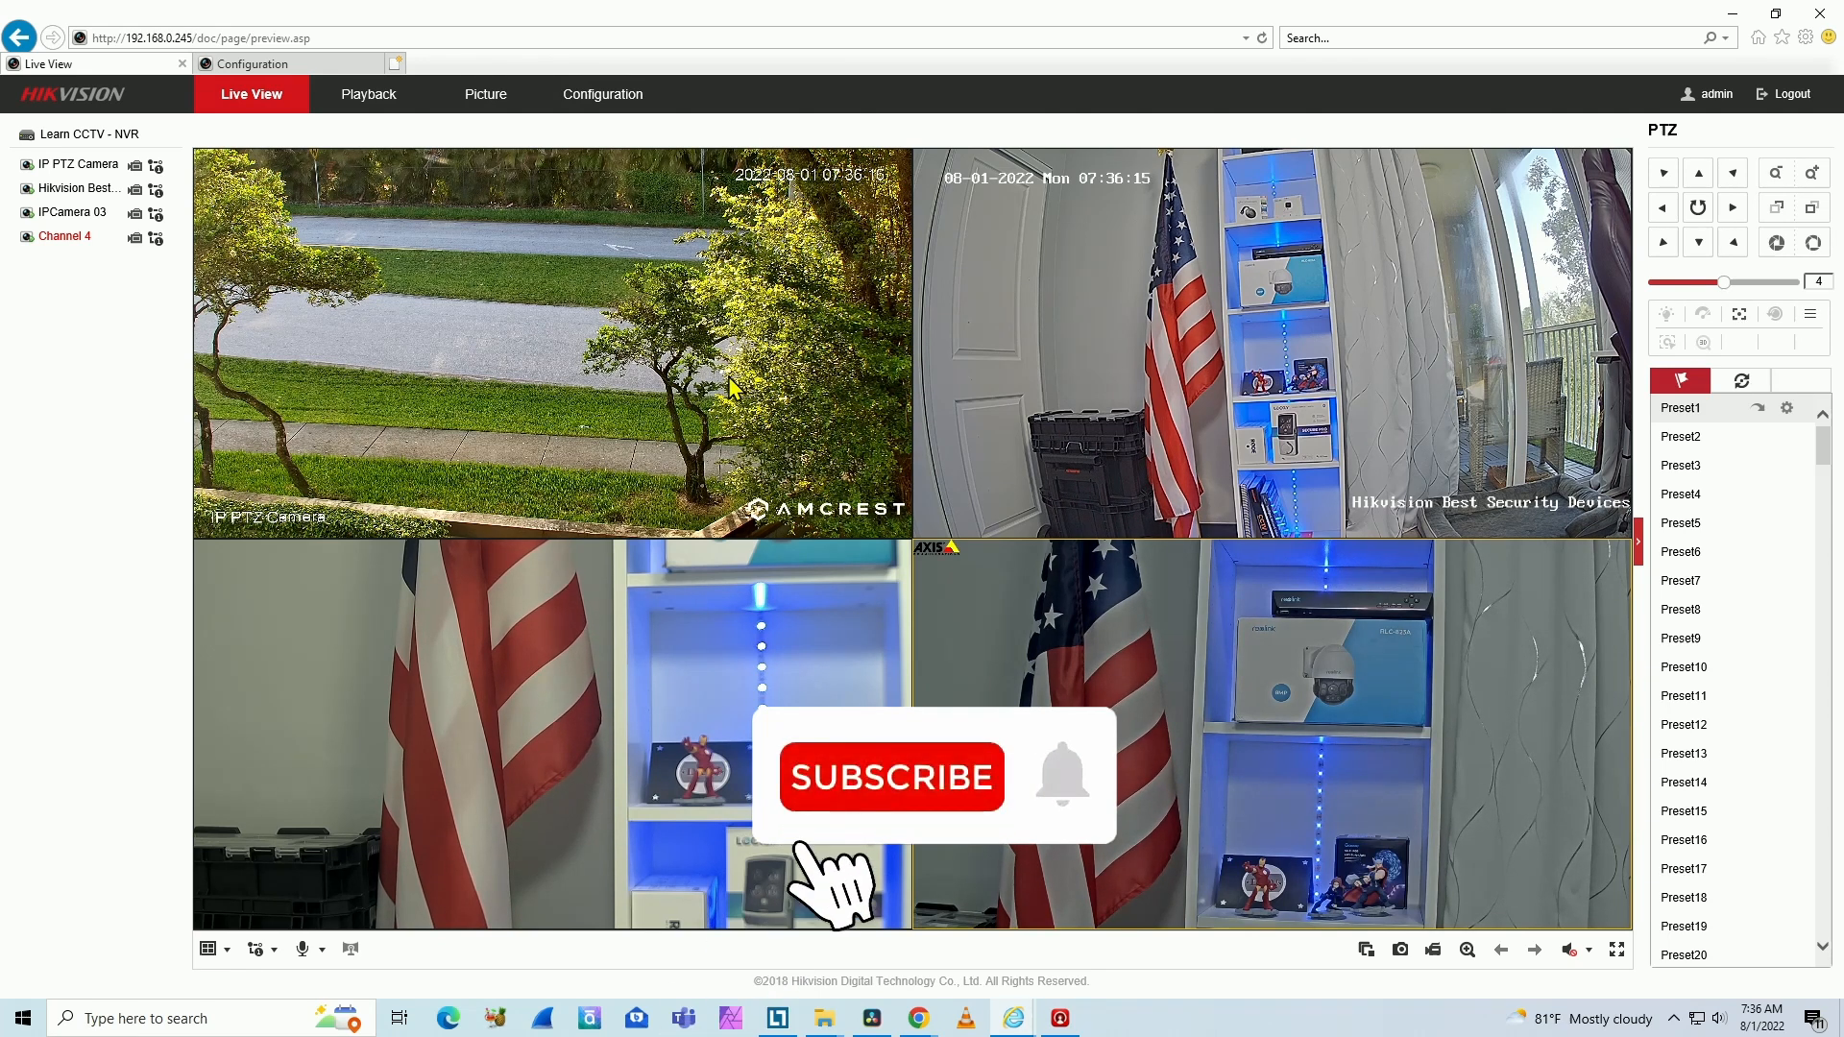
Bring ONVIF Device Manager forward to show the Amcrest camera's details and stream preview
left_click(891, 777)
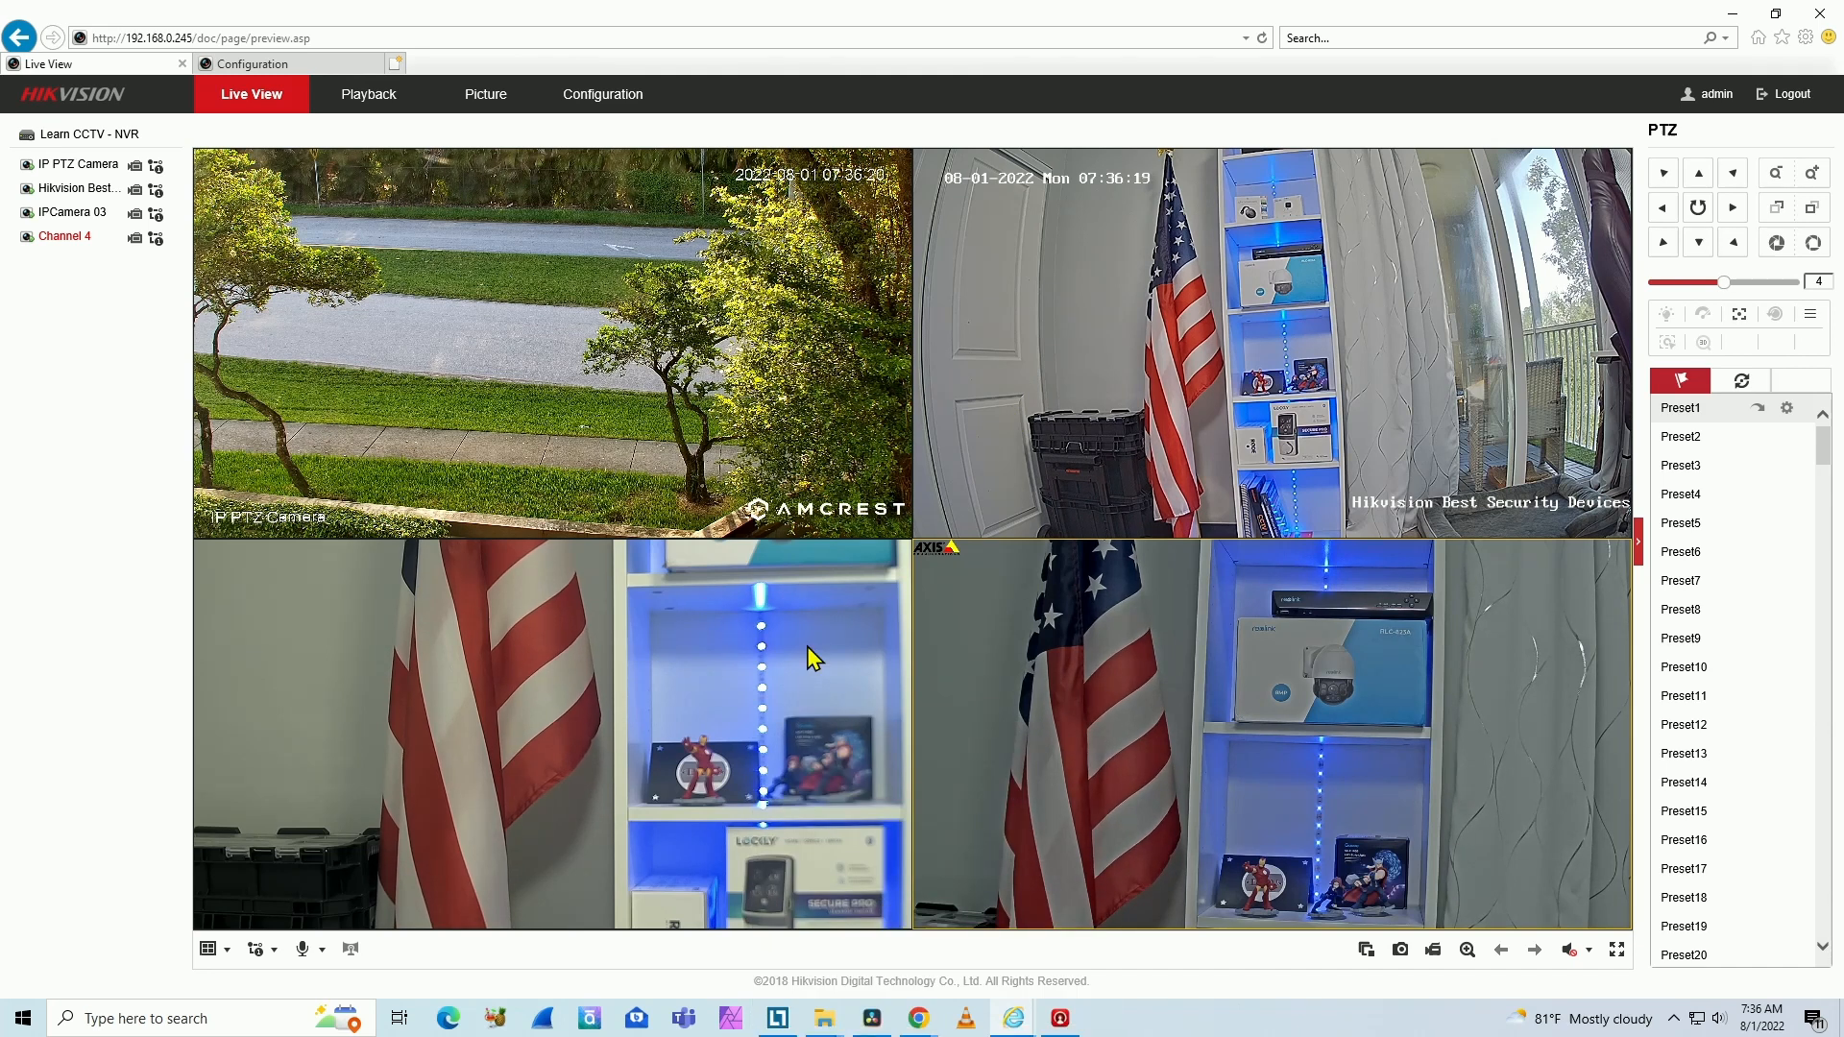
mouse_move(992, 671)
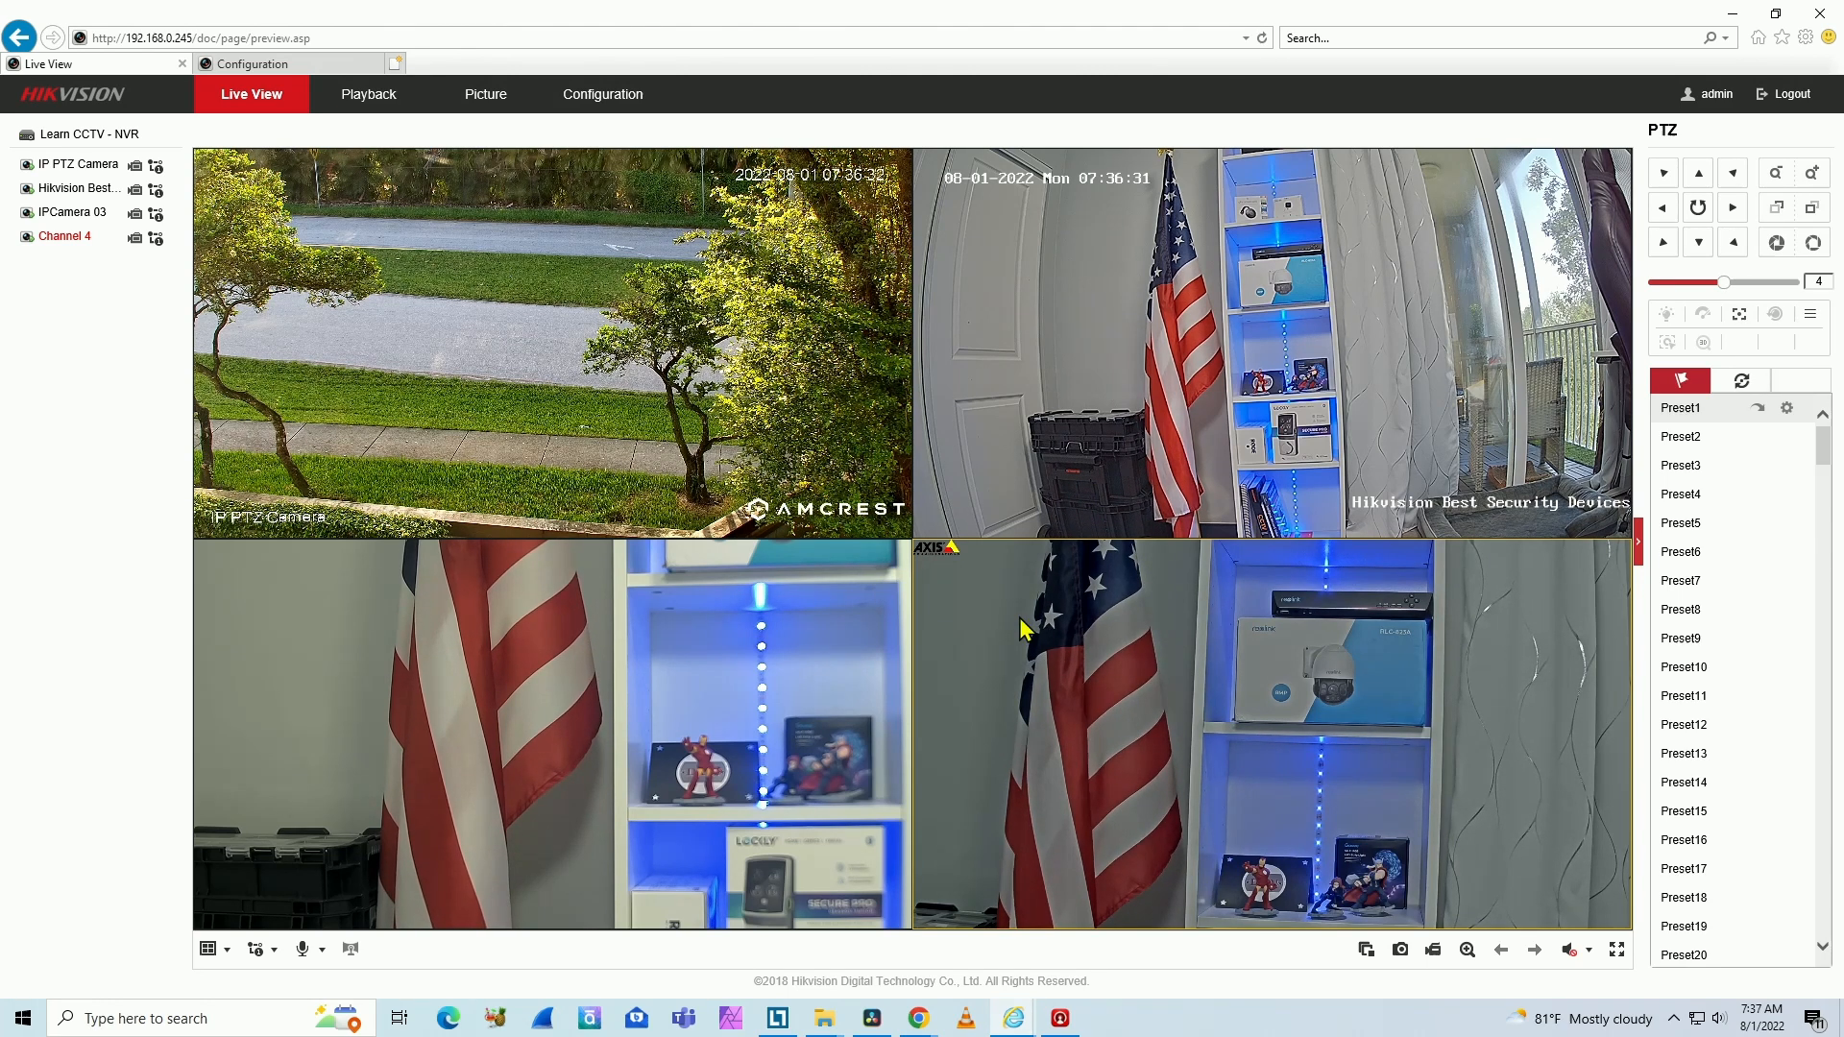
left_click(23, 1018)
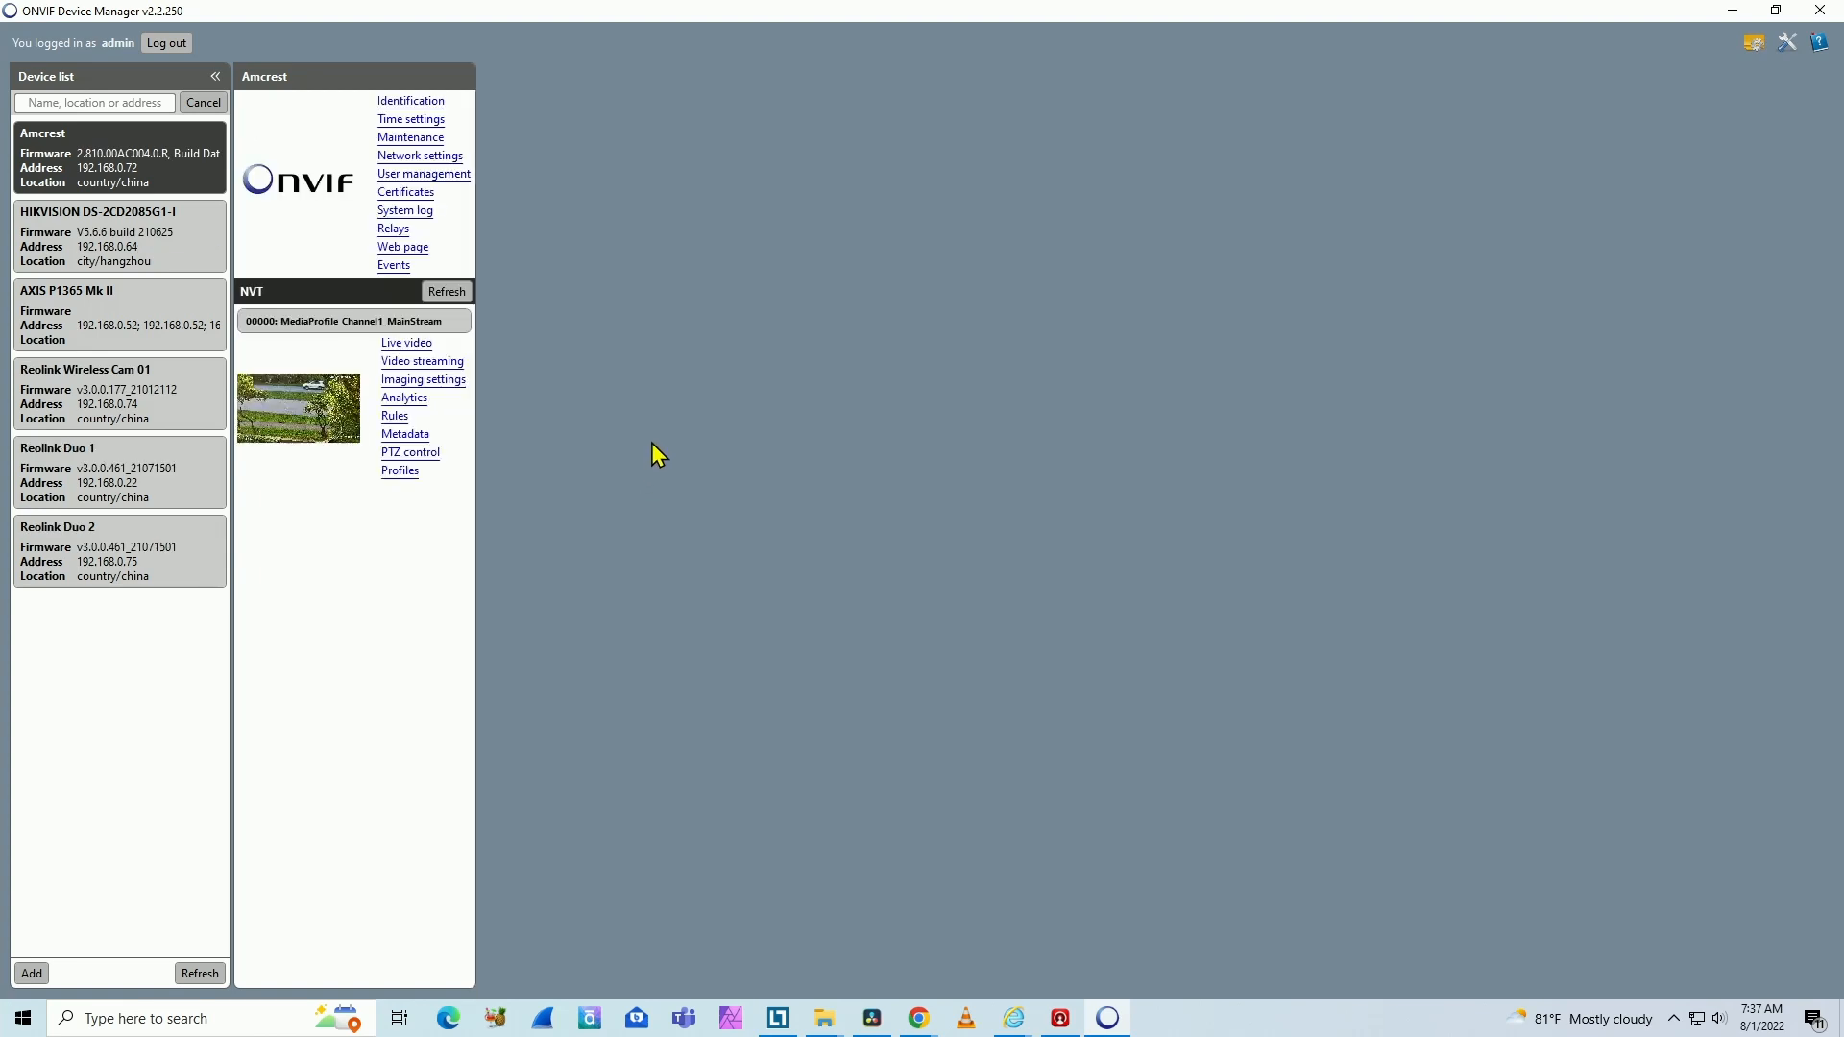
mouse_move(704, 229)
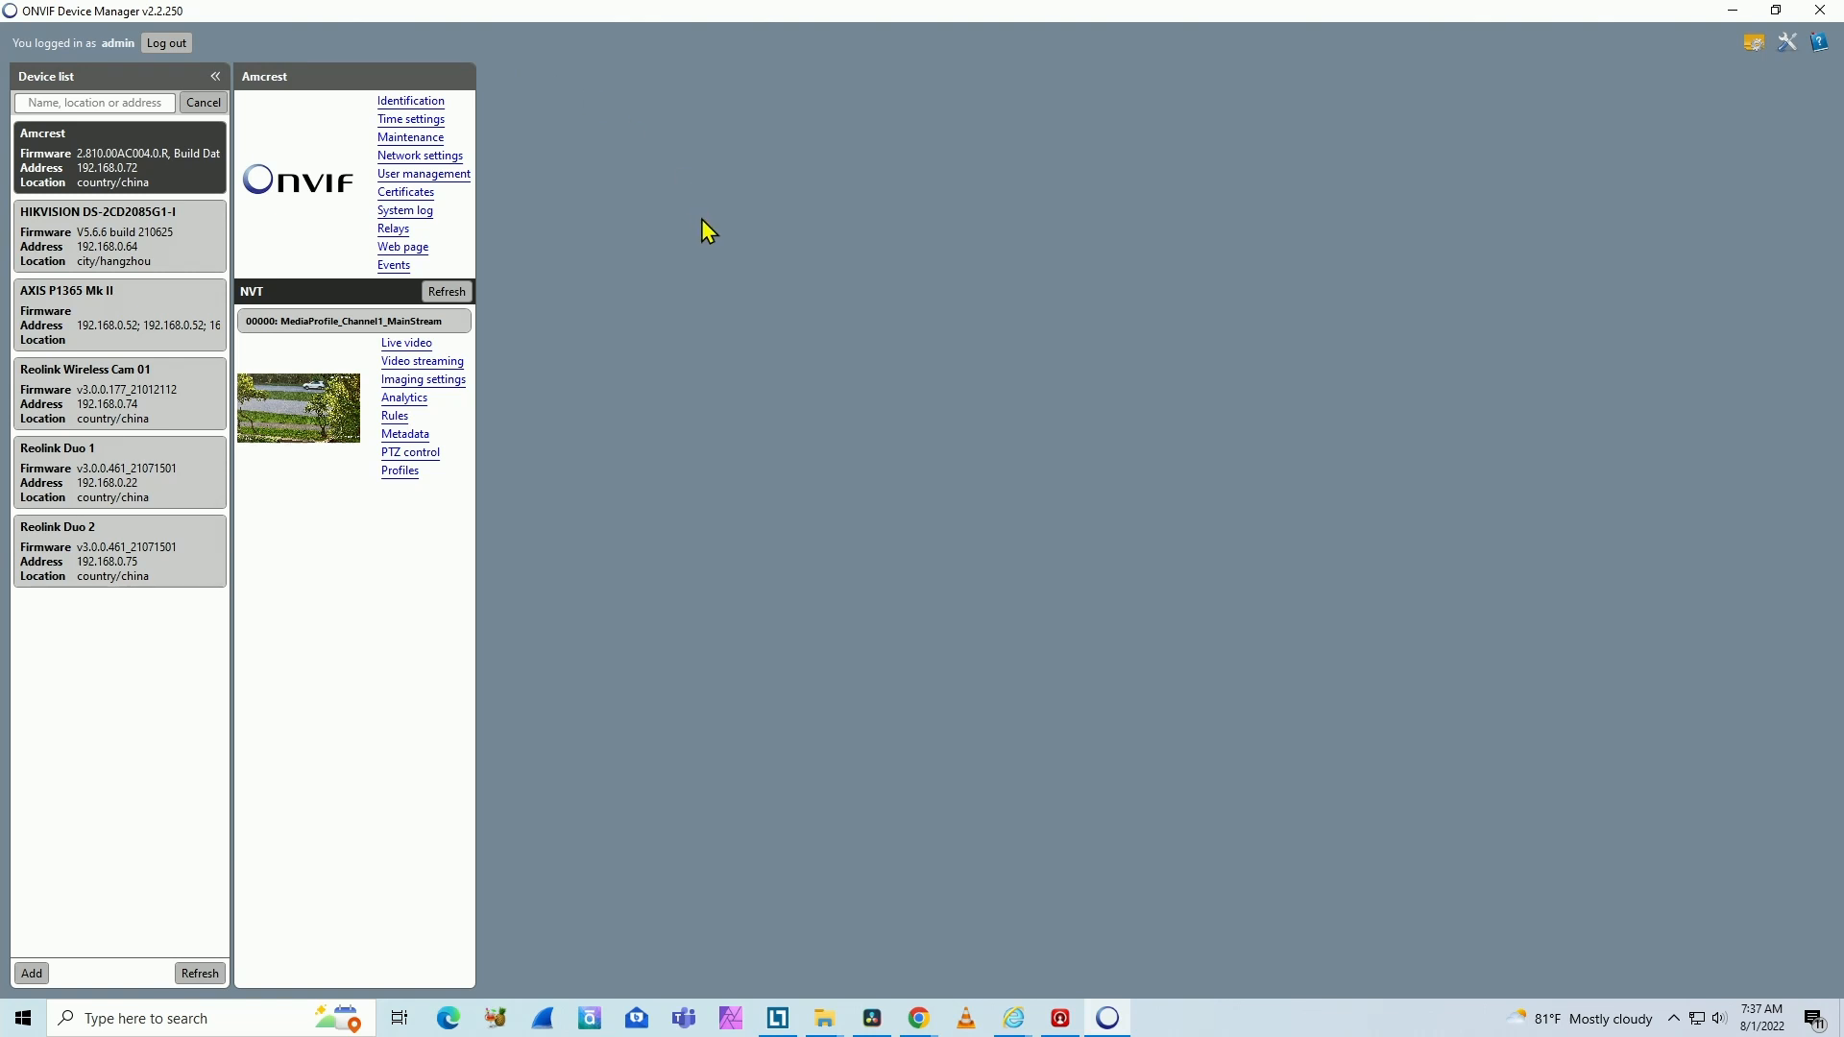
mouse_move(747, 378)
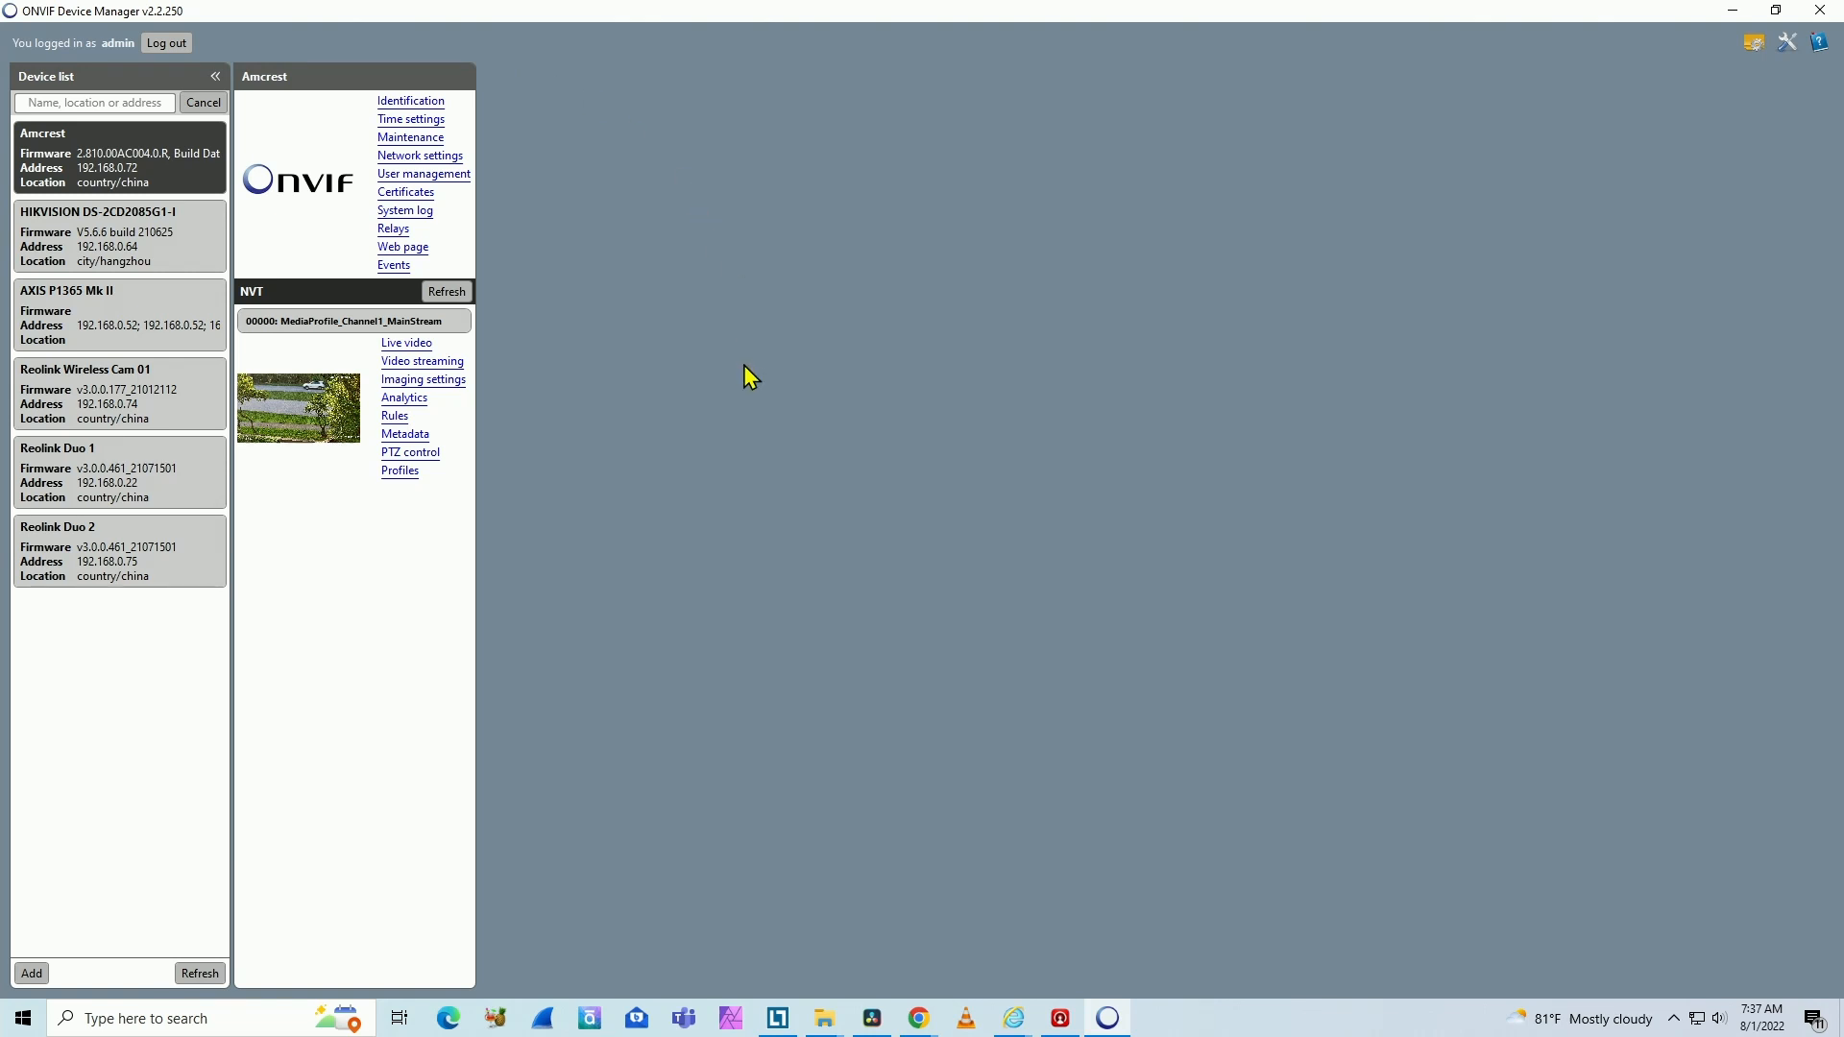
mouse_move(162, 296)
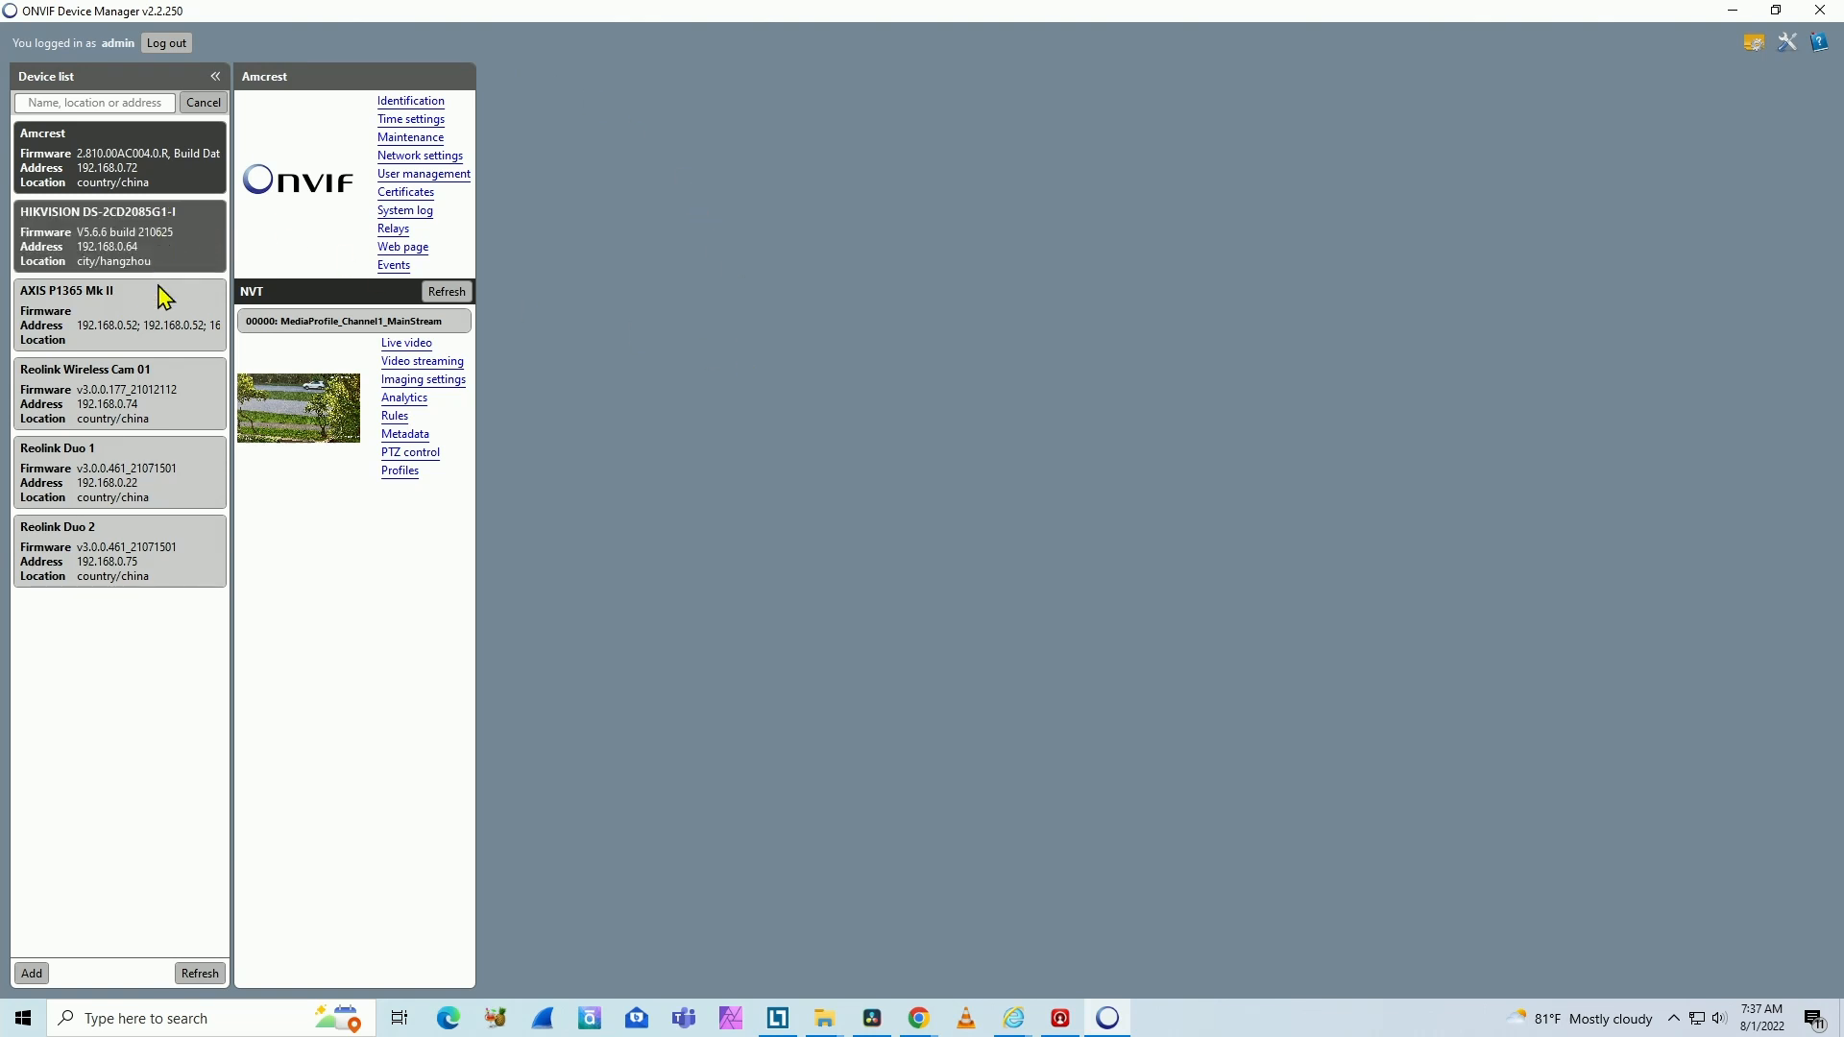
Browse Reolink Wireless Cam 01 and Reolink Duo 2, then play Wireless Cam 01's live video
left_click(119, 394)
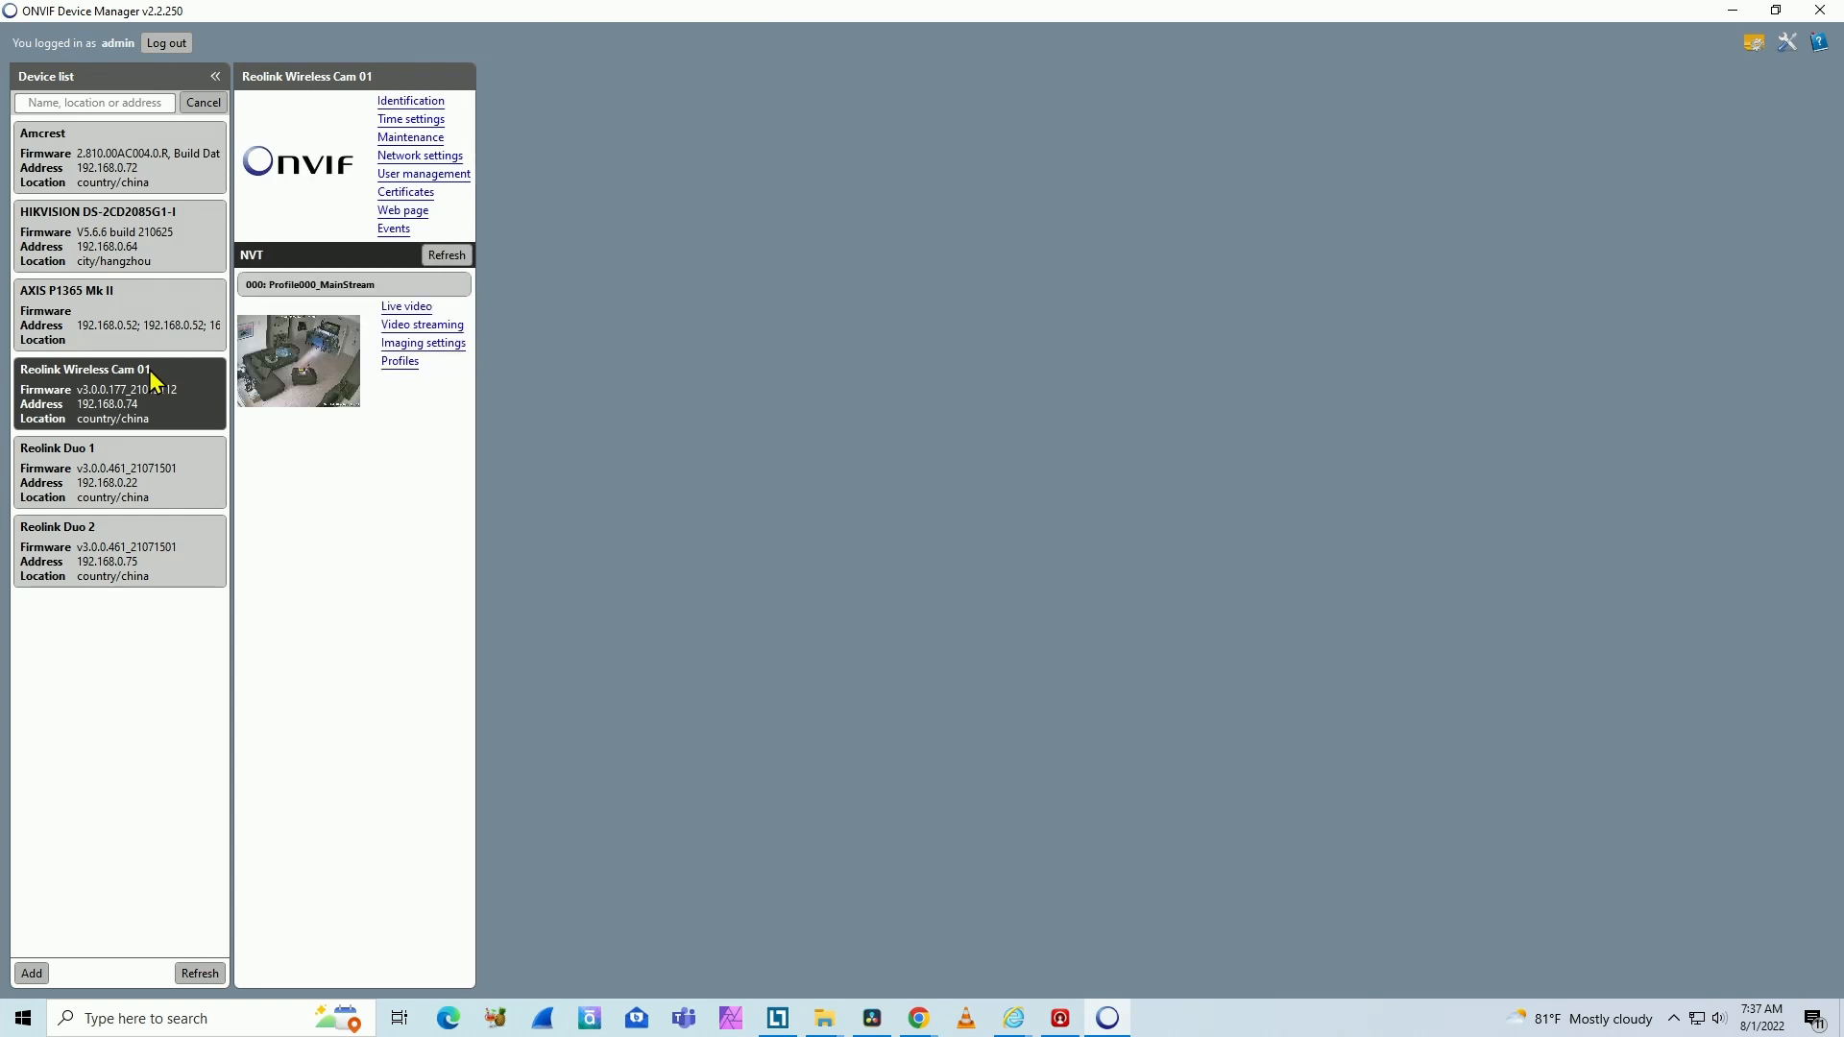
mouse_move(293, 381)
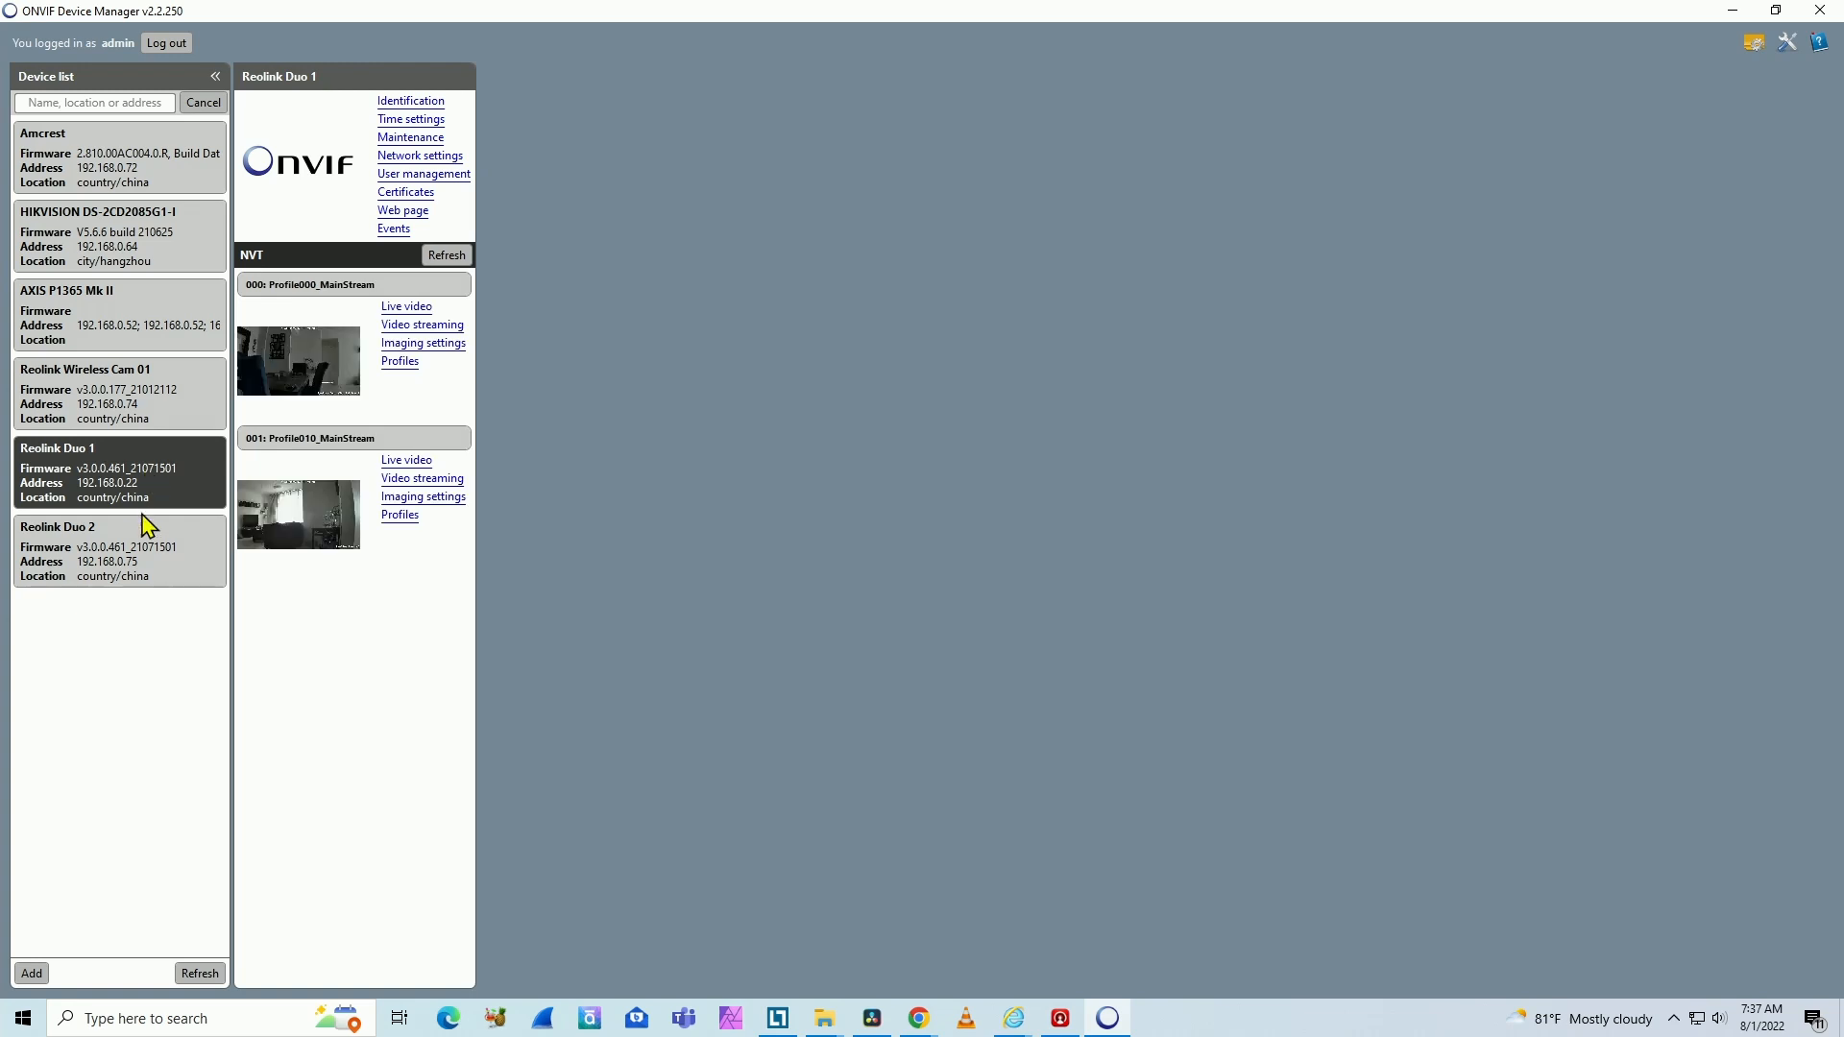
left_click(105, 551)
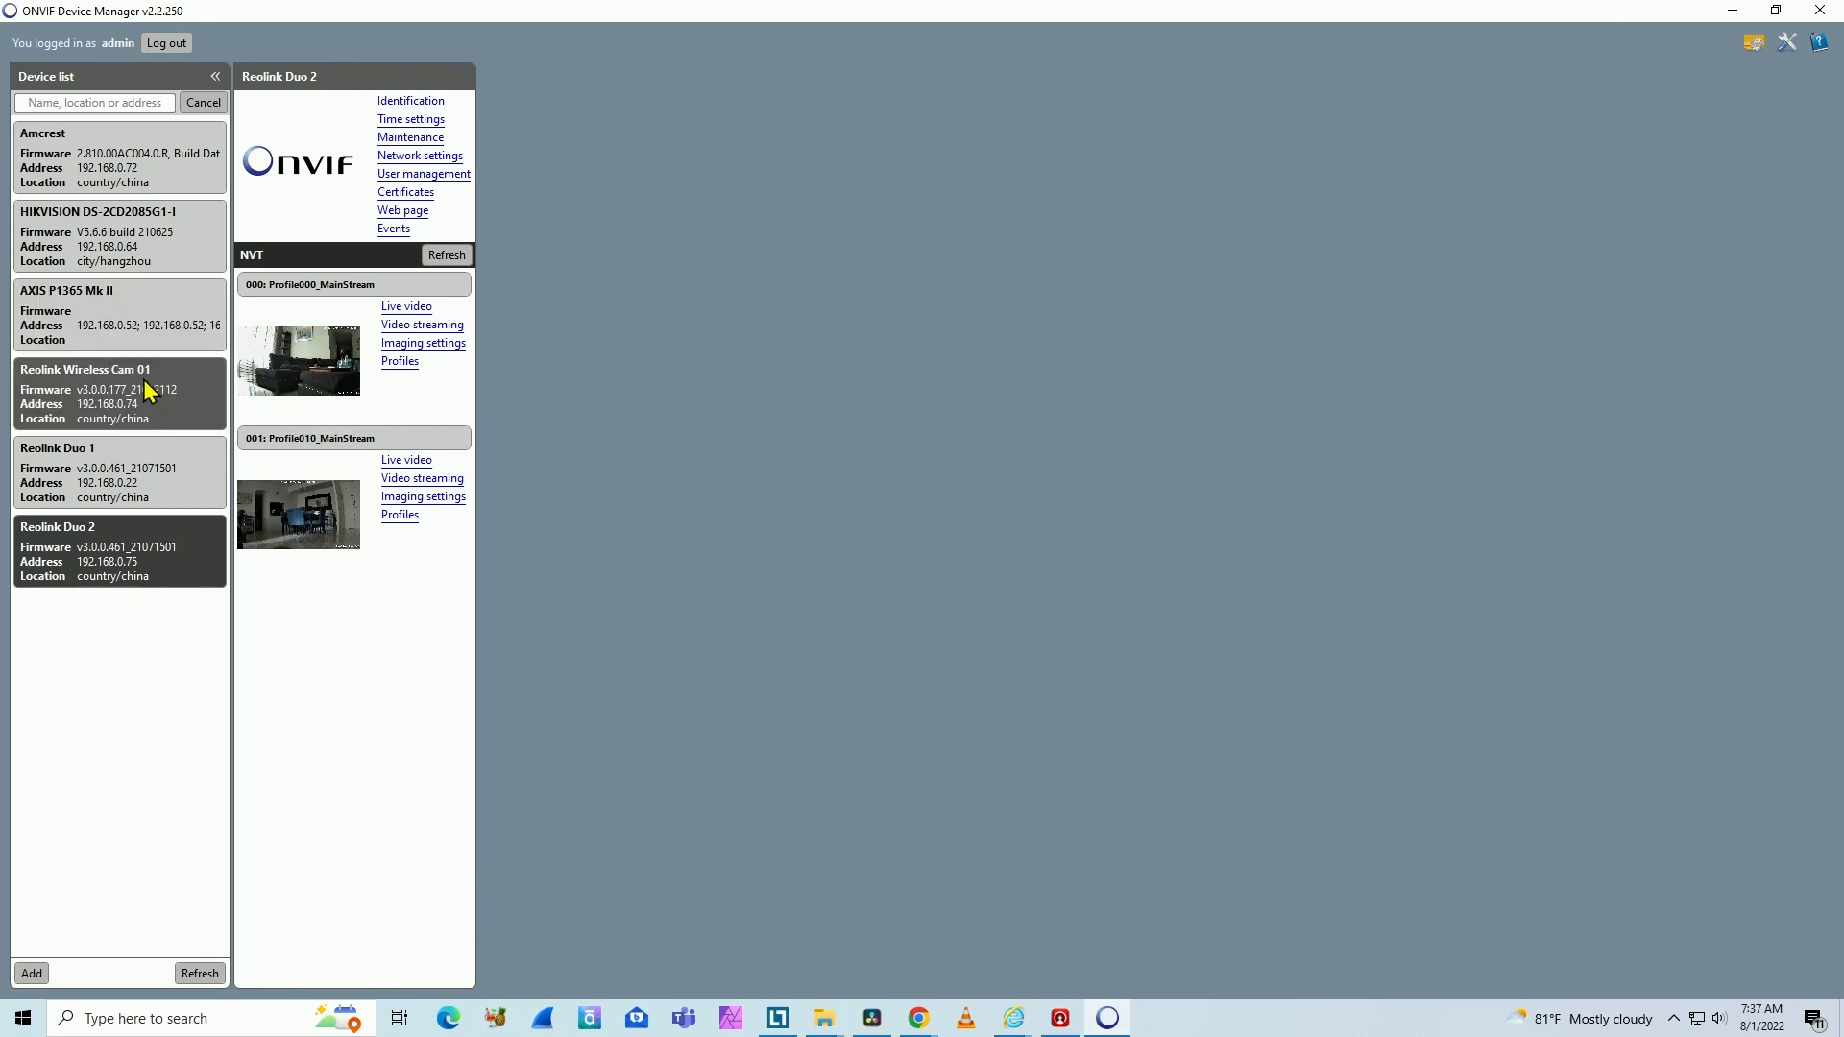
left_click(119, 394)
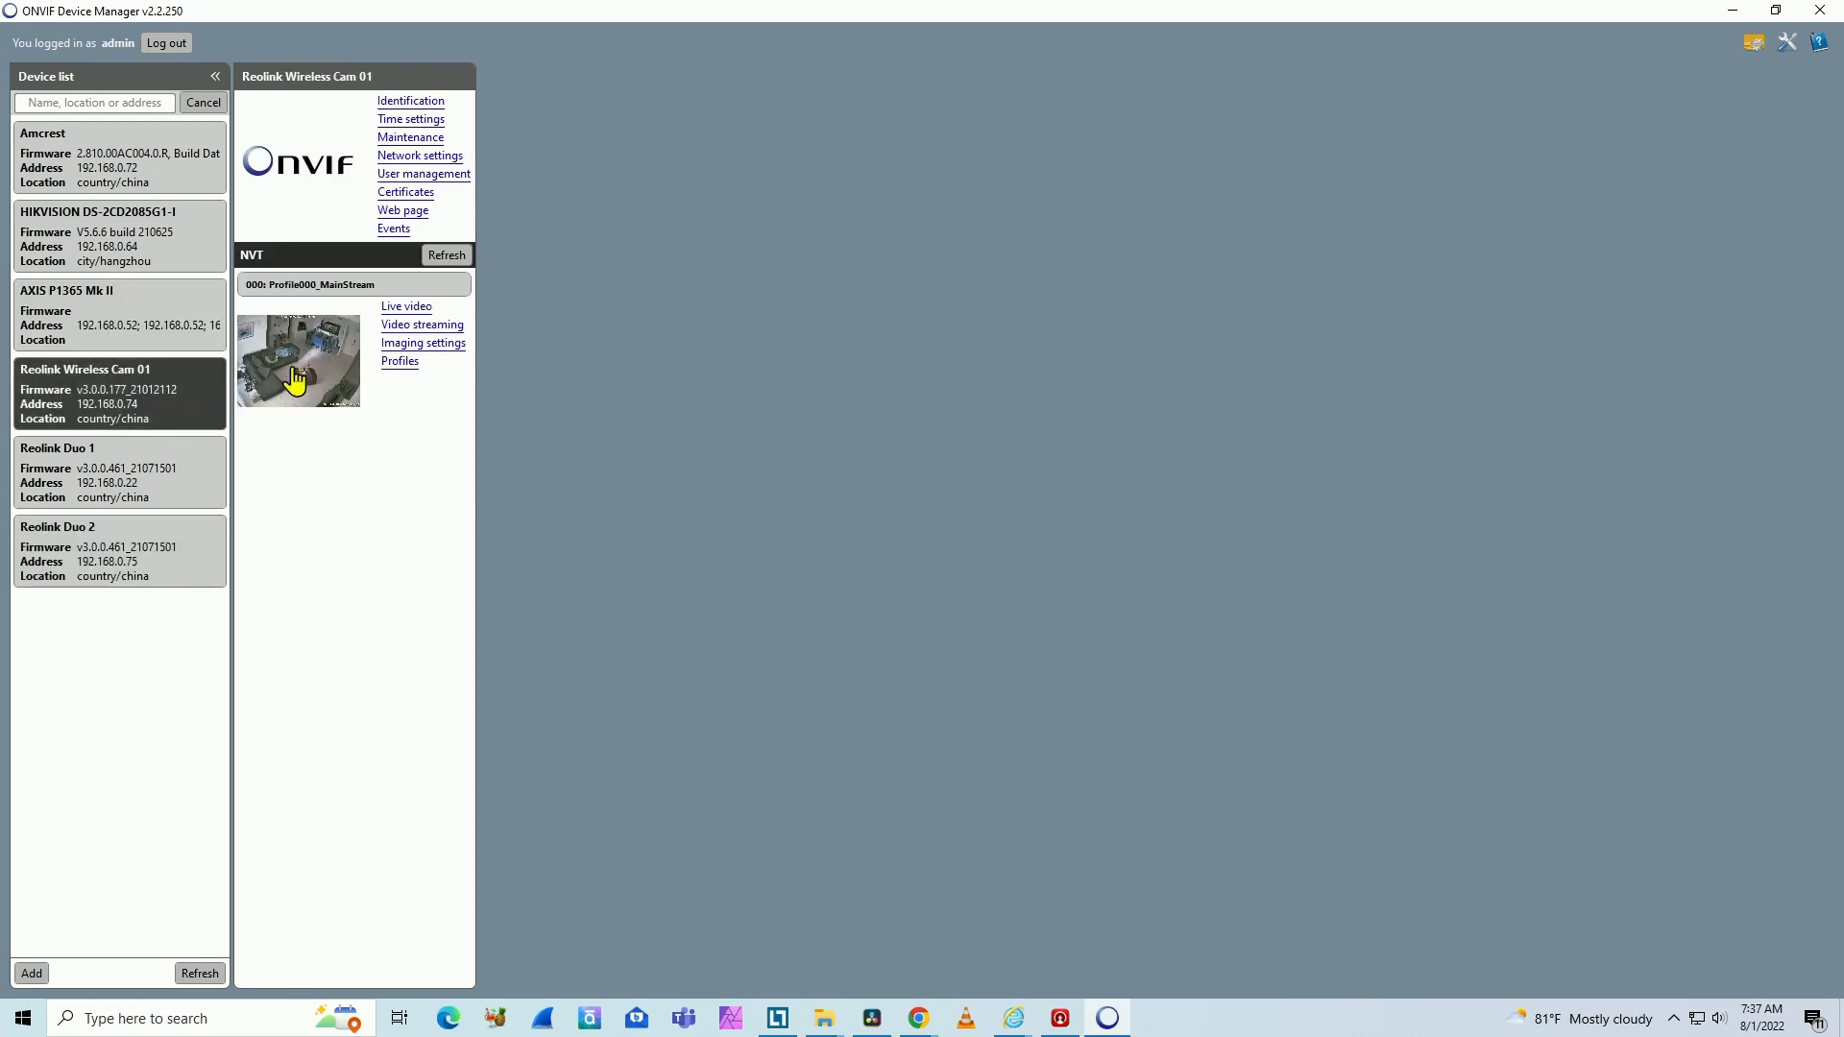
left_click(406, 306)
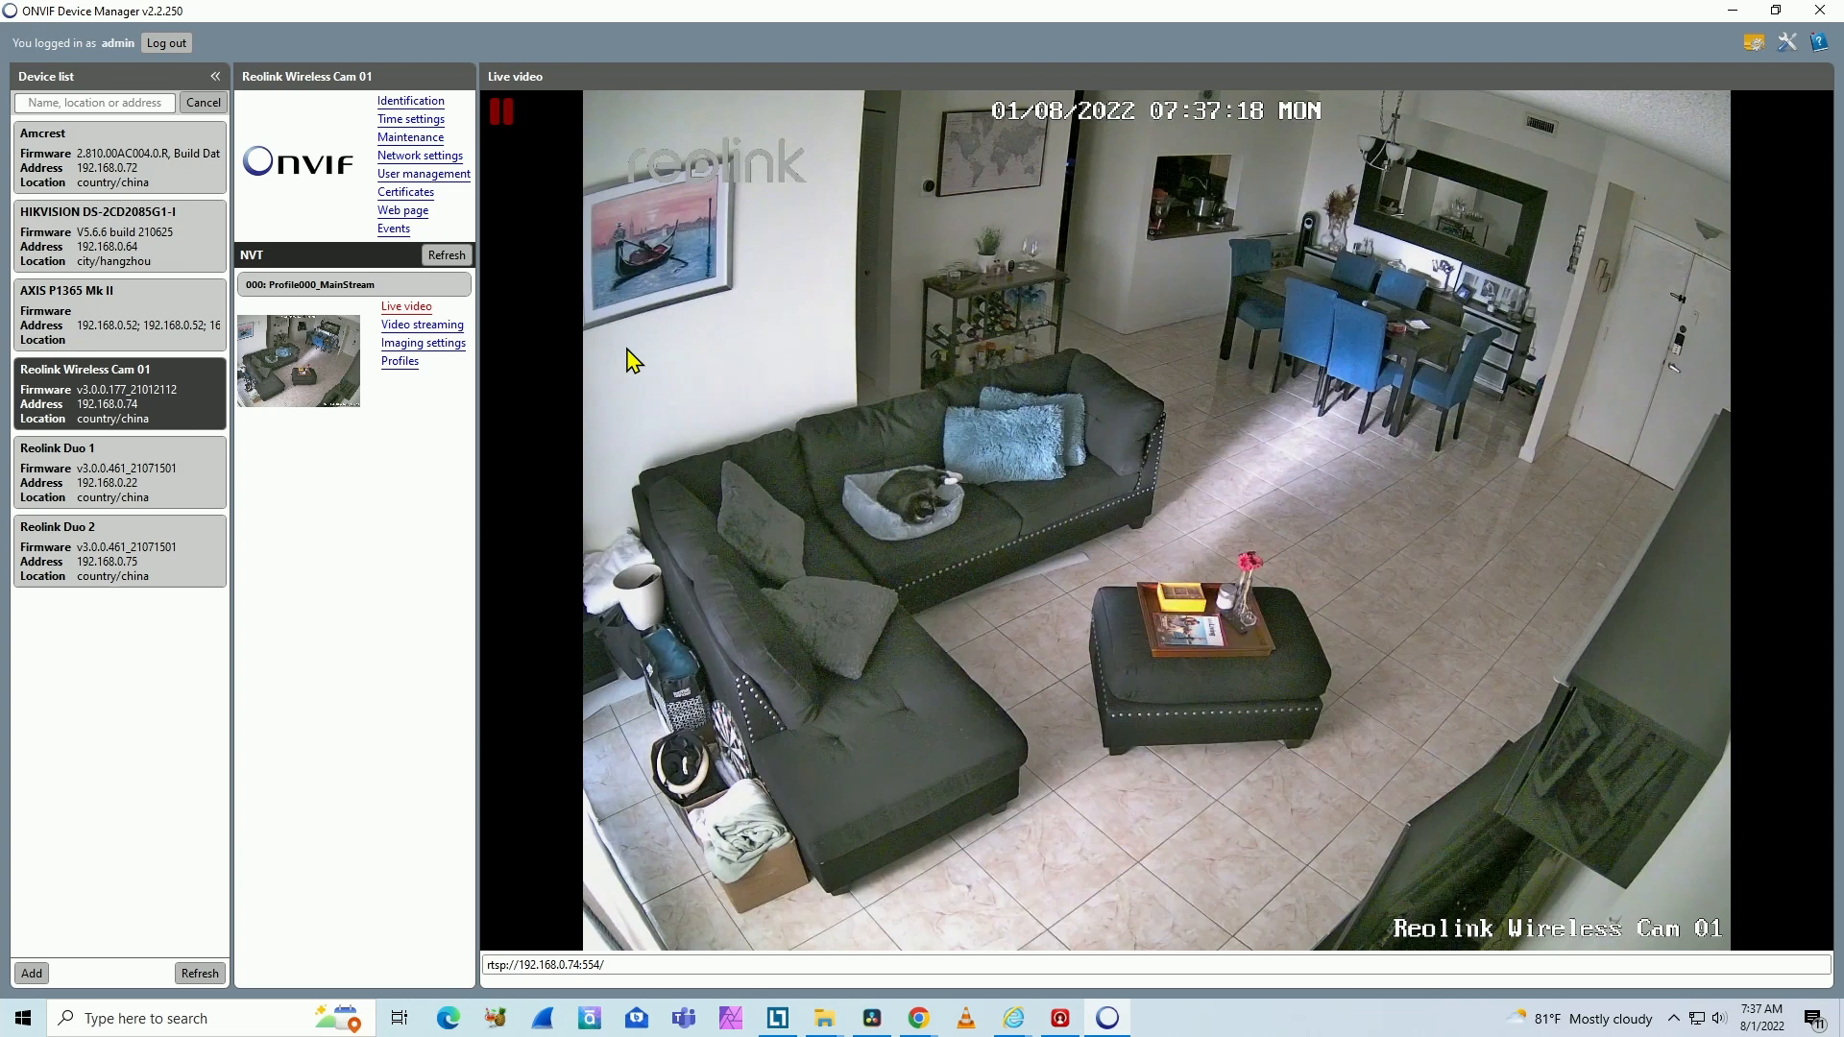
mouse_move(670, 383)
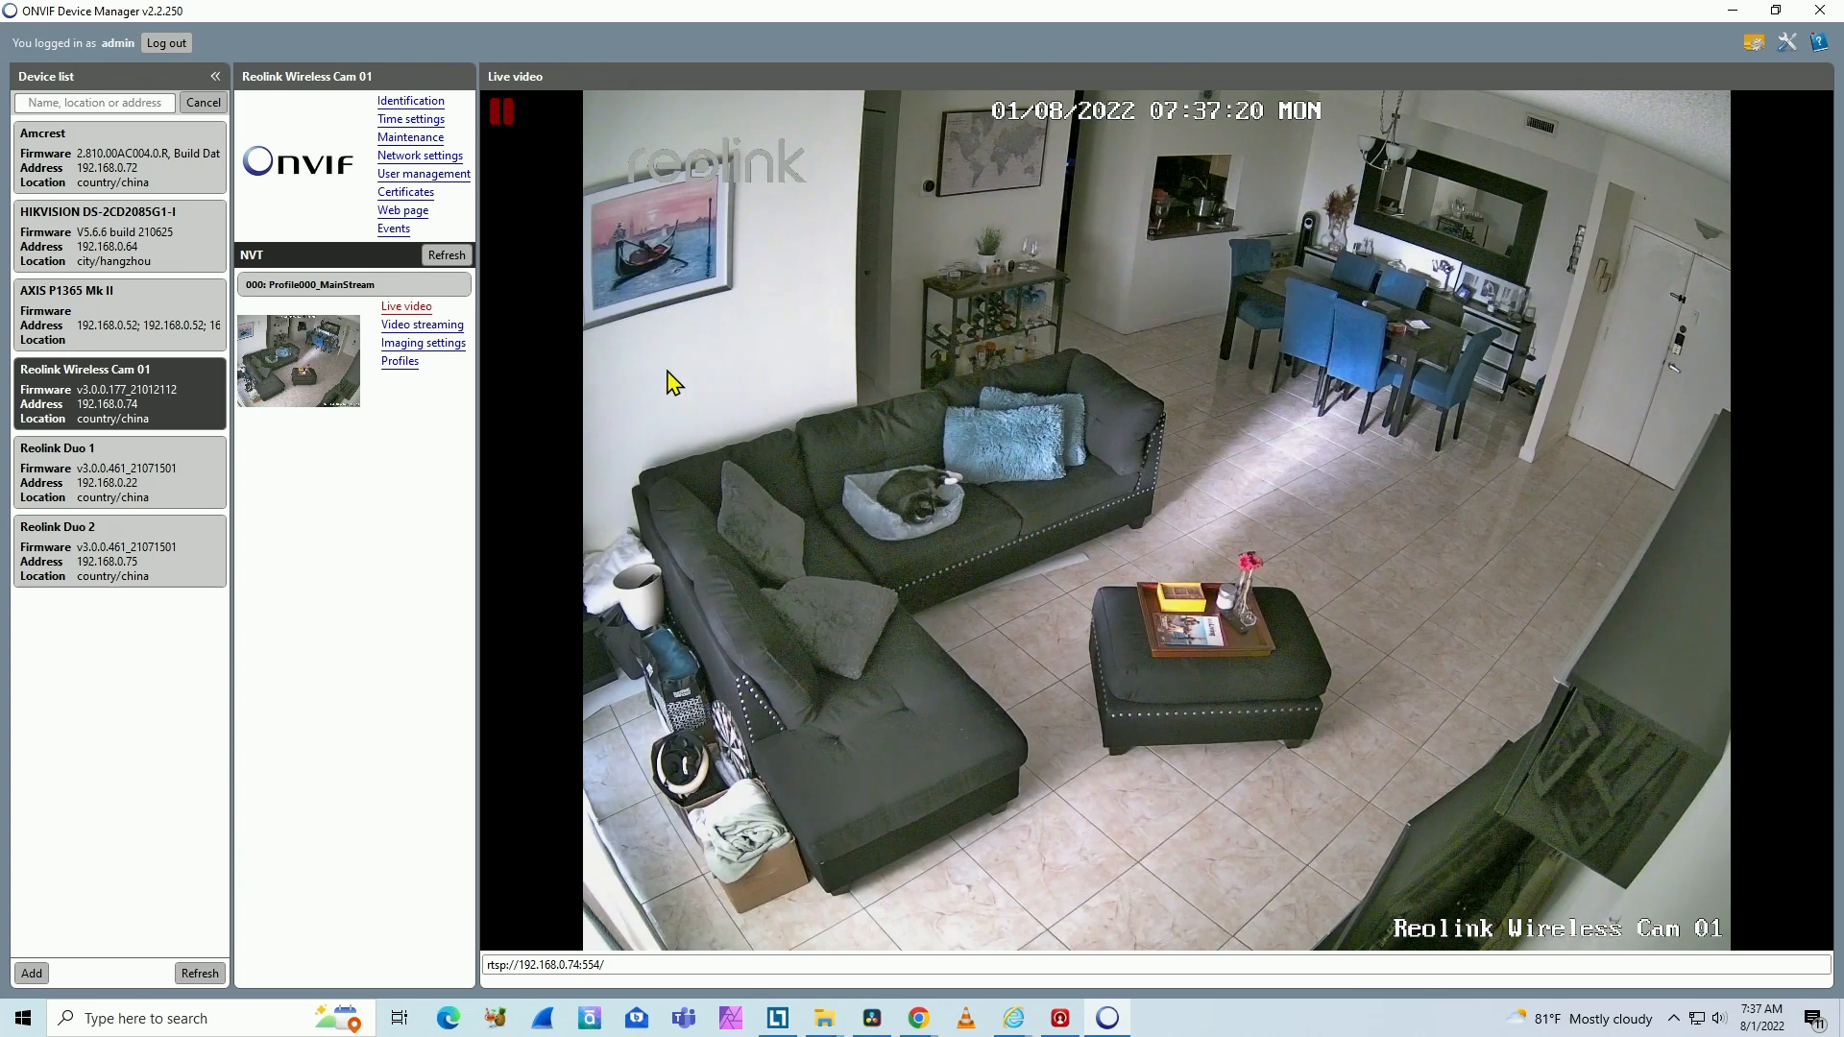
mouse_move(622, 371)
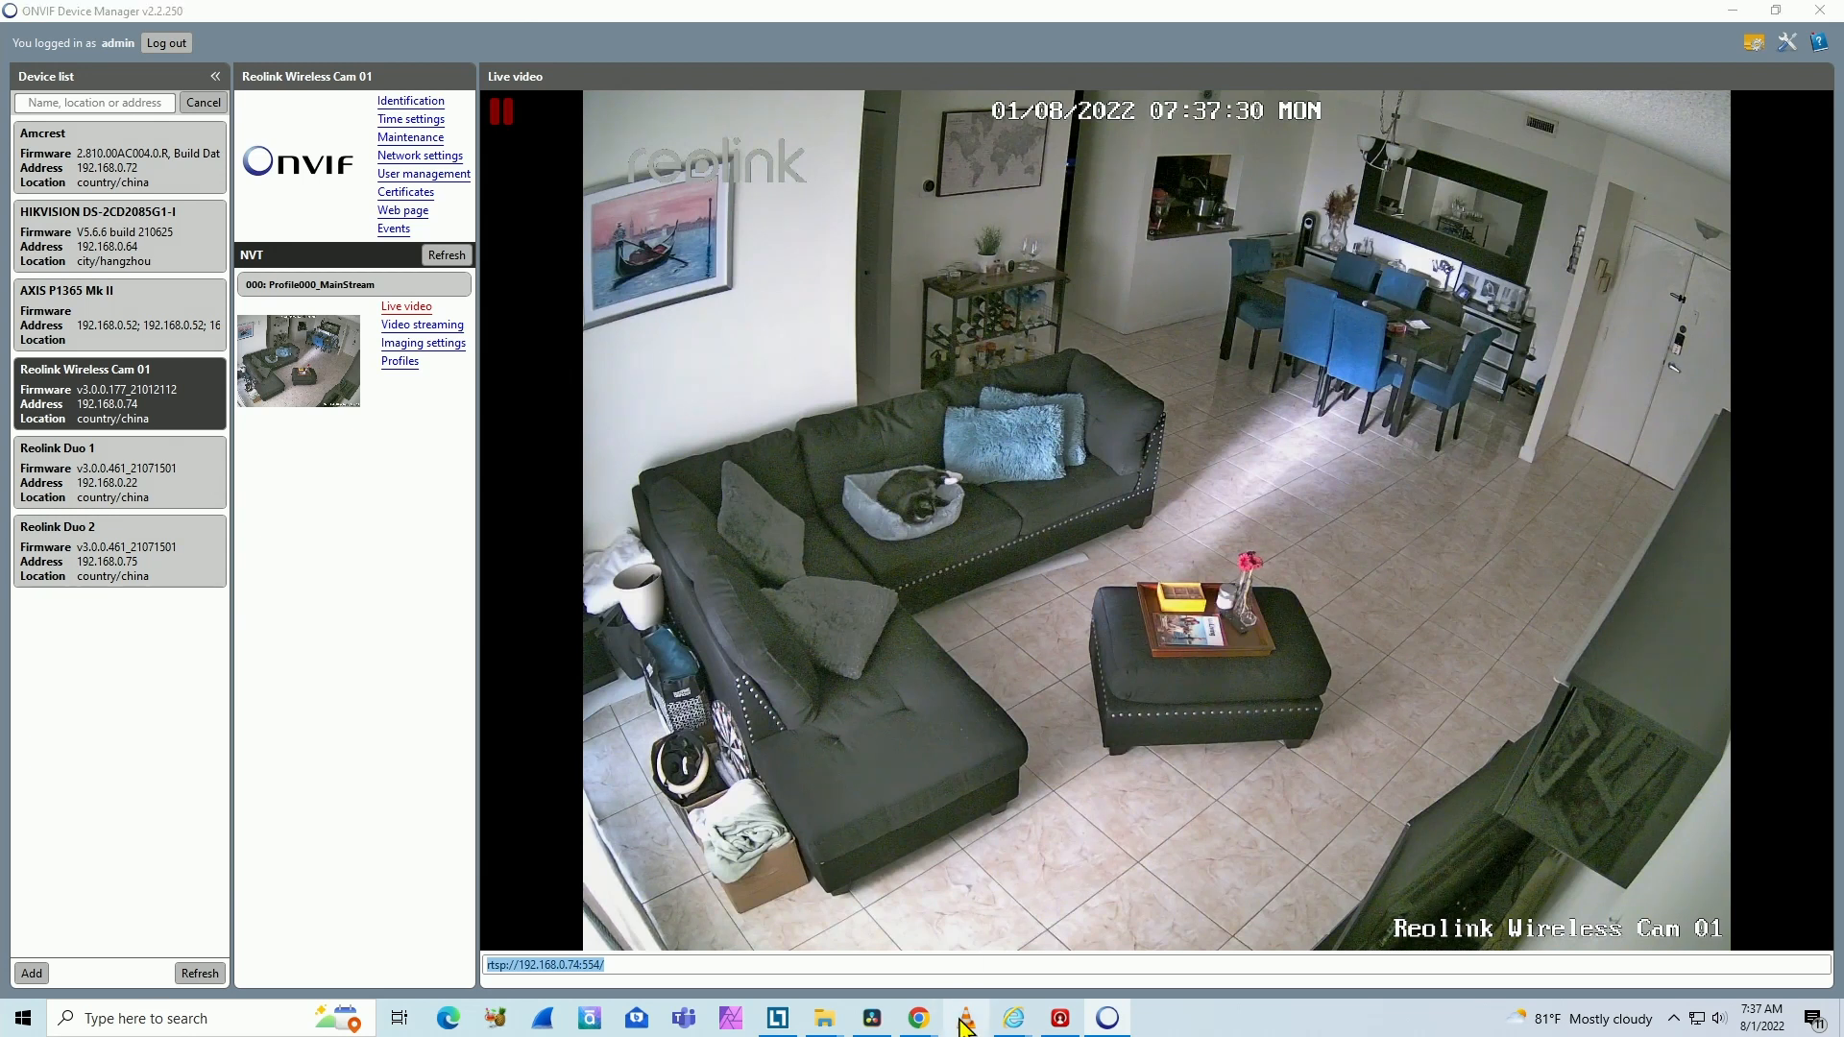
Play the Reolink RTSP stream at 192.168.0.74 in VLC, logging in as admin
left_click(965, 1015)
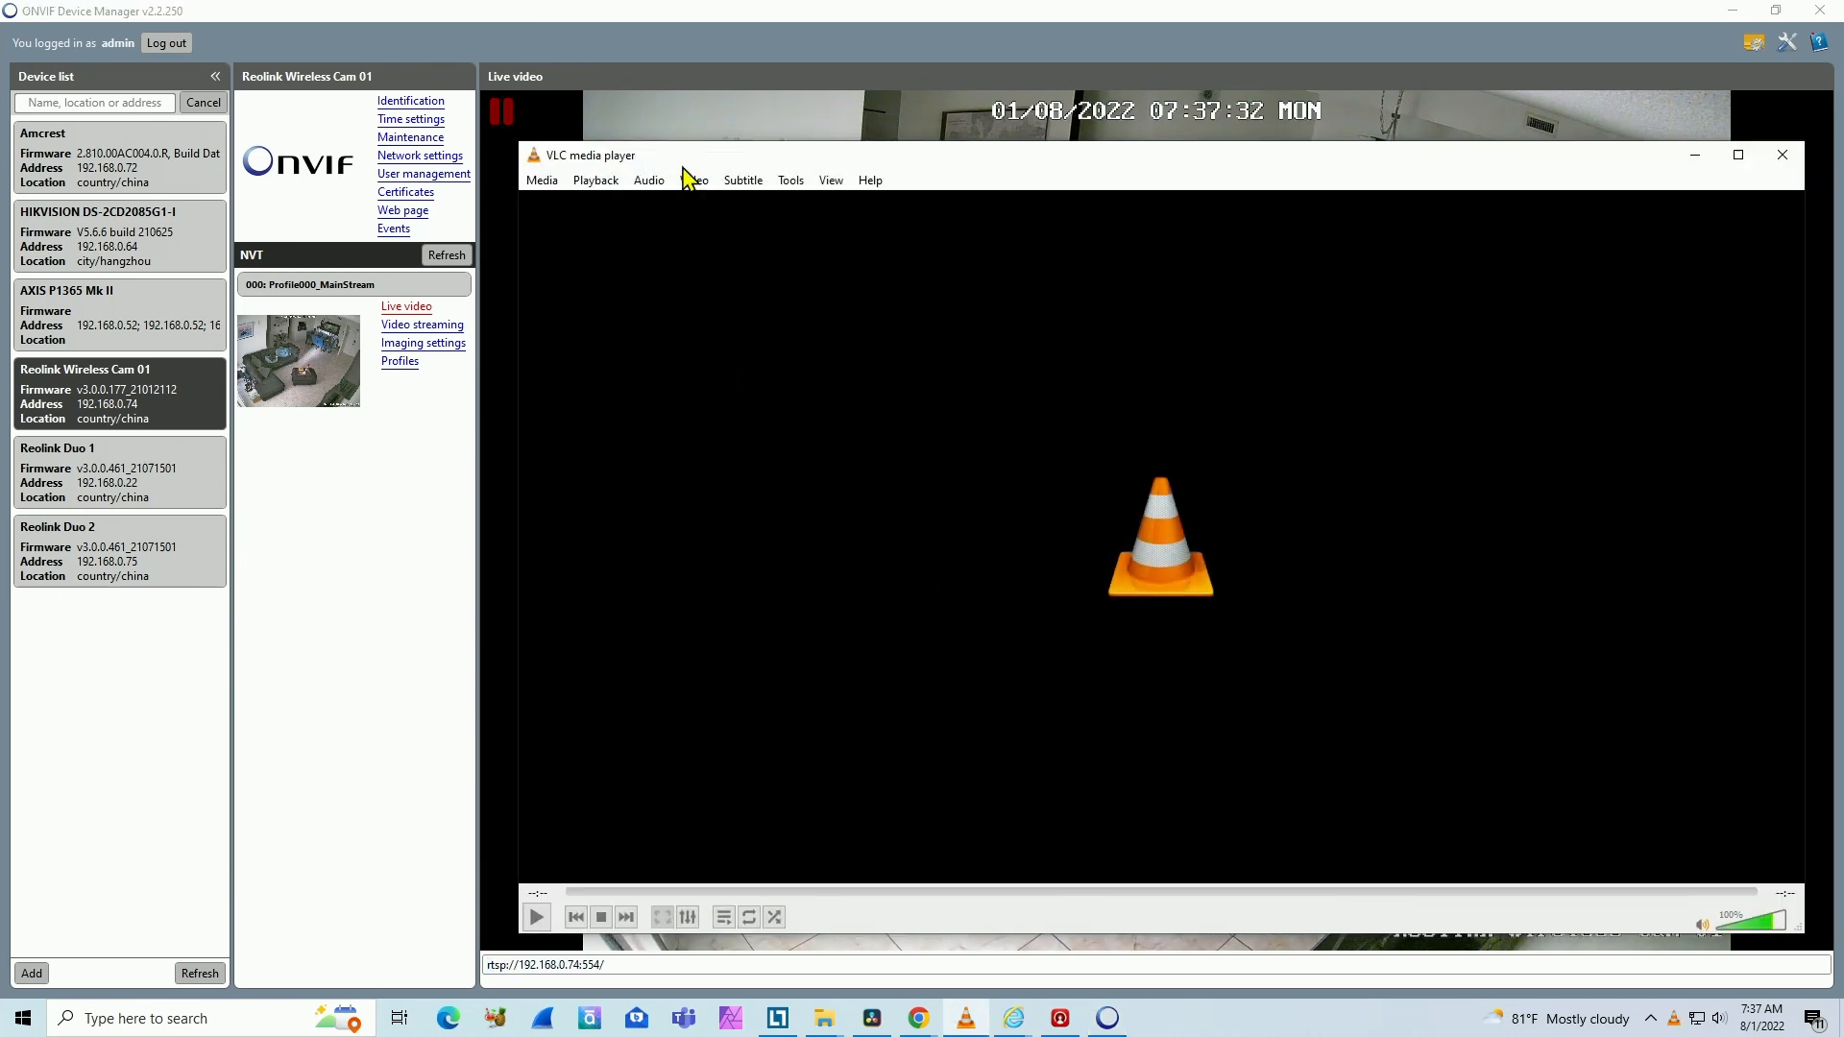
left_click(440, 140)
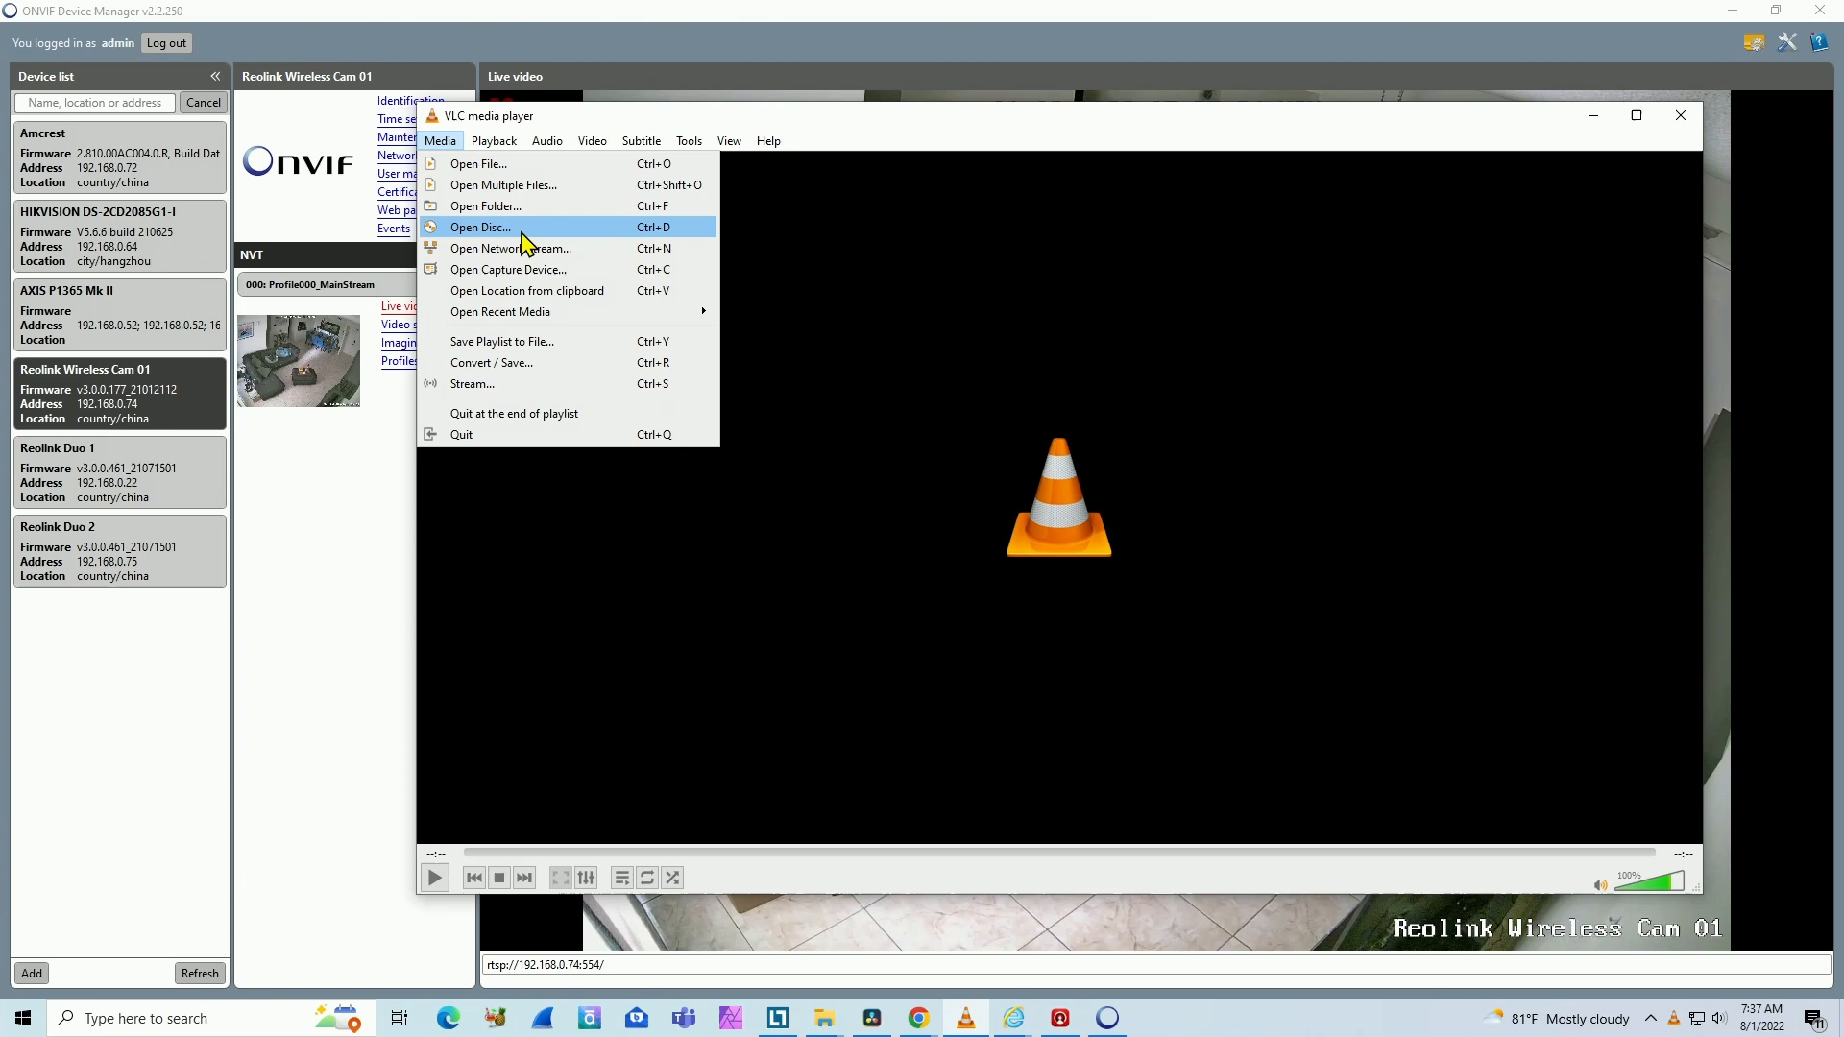
left_click(507, 249)
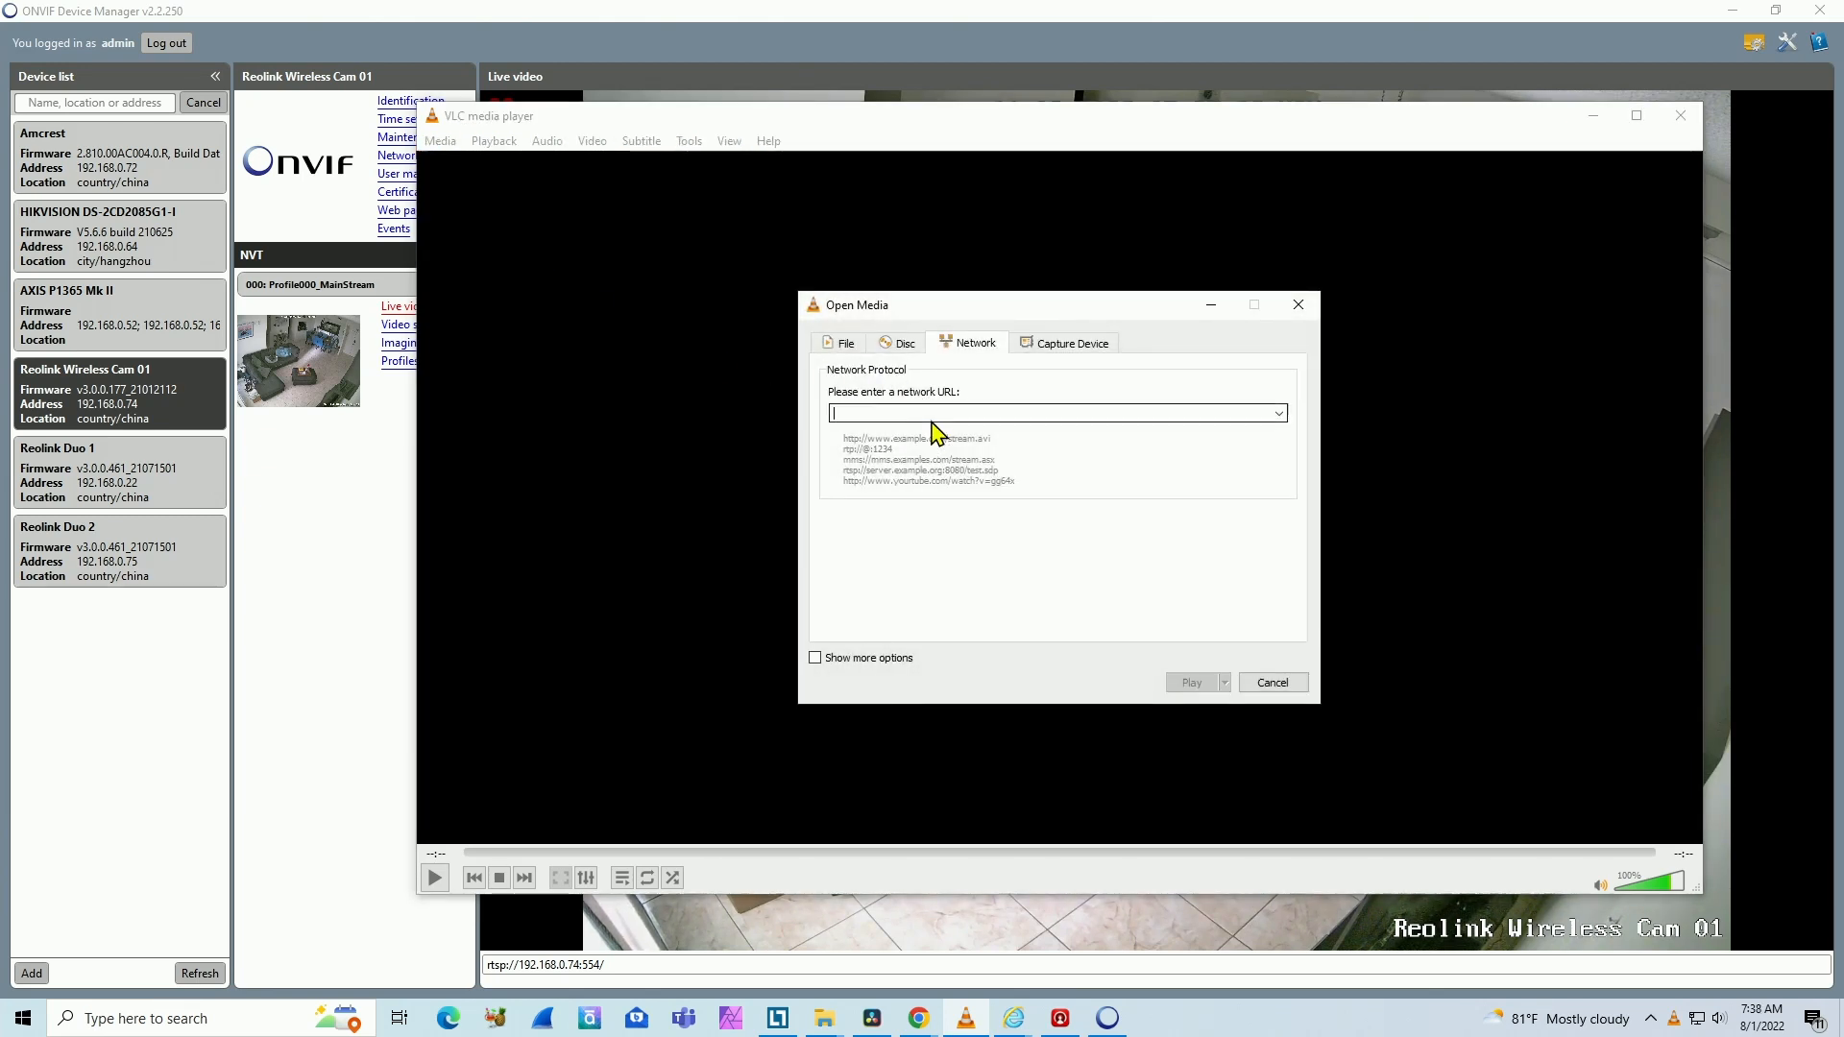
right_click(940, 413)
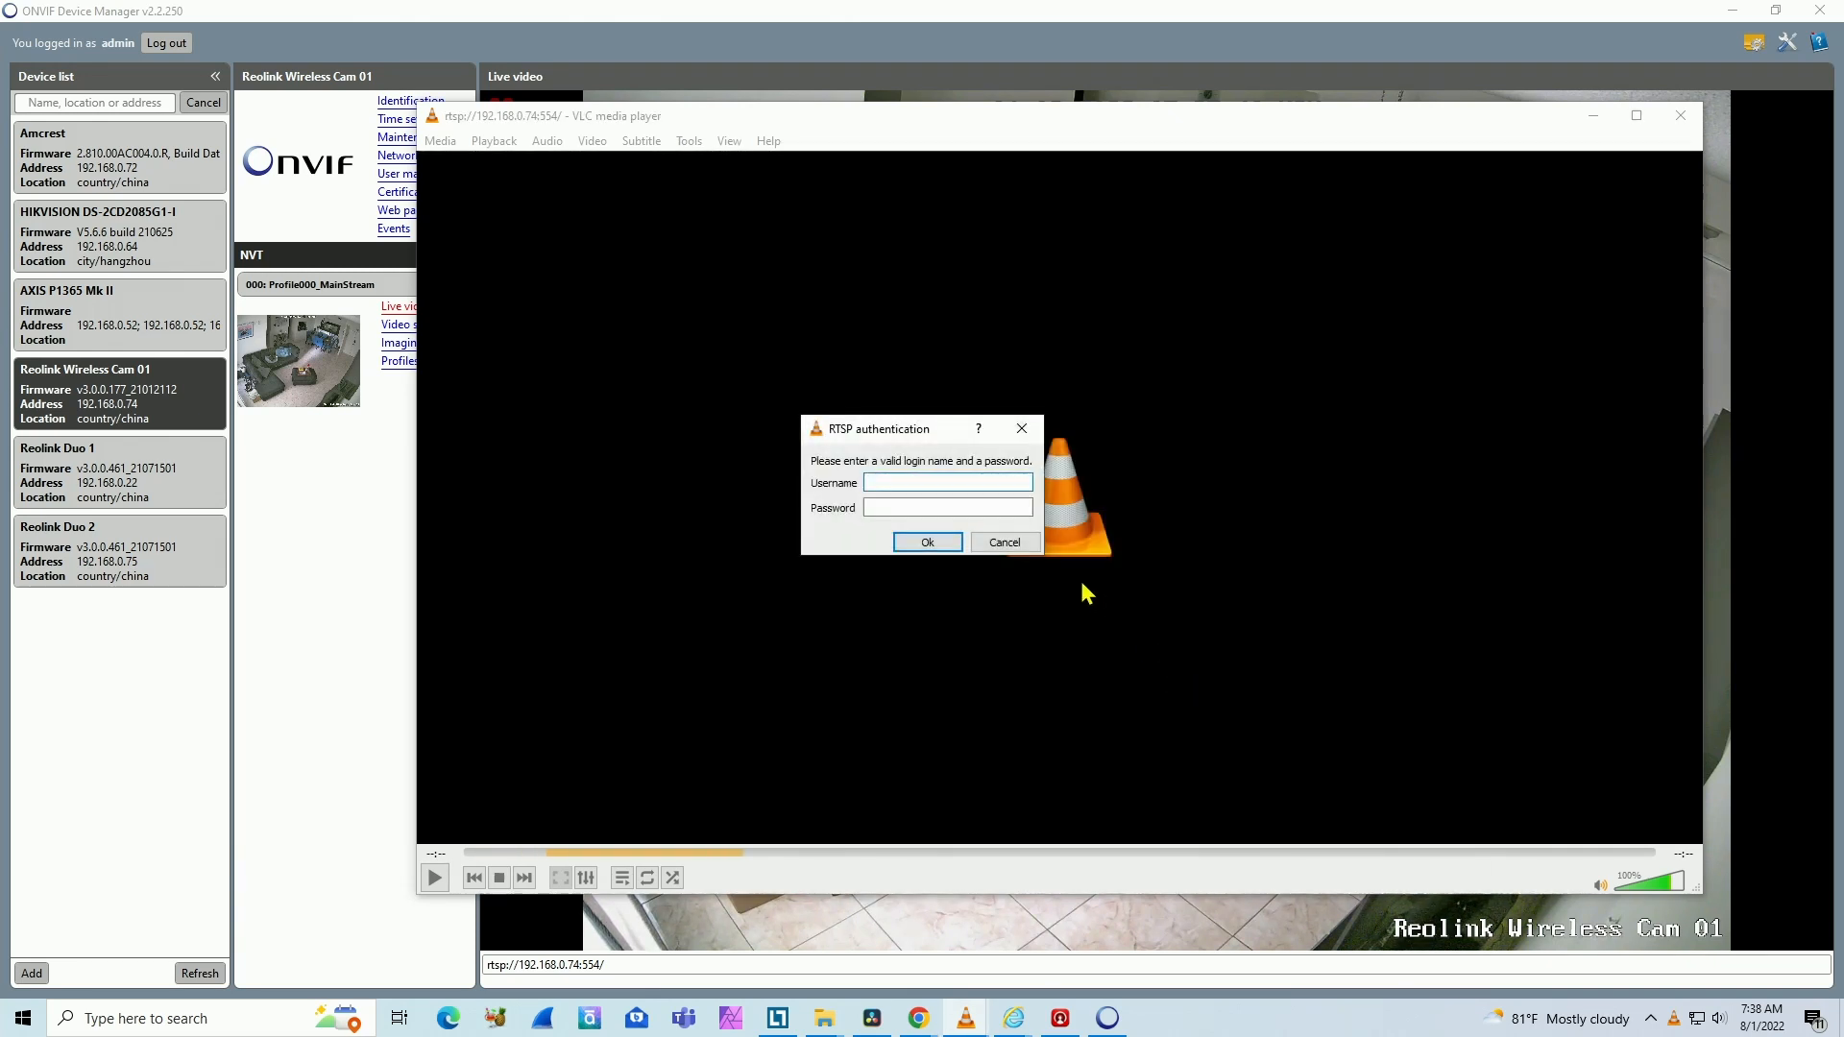
type("admin")
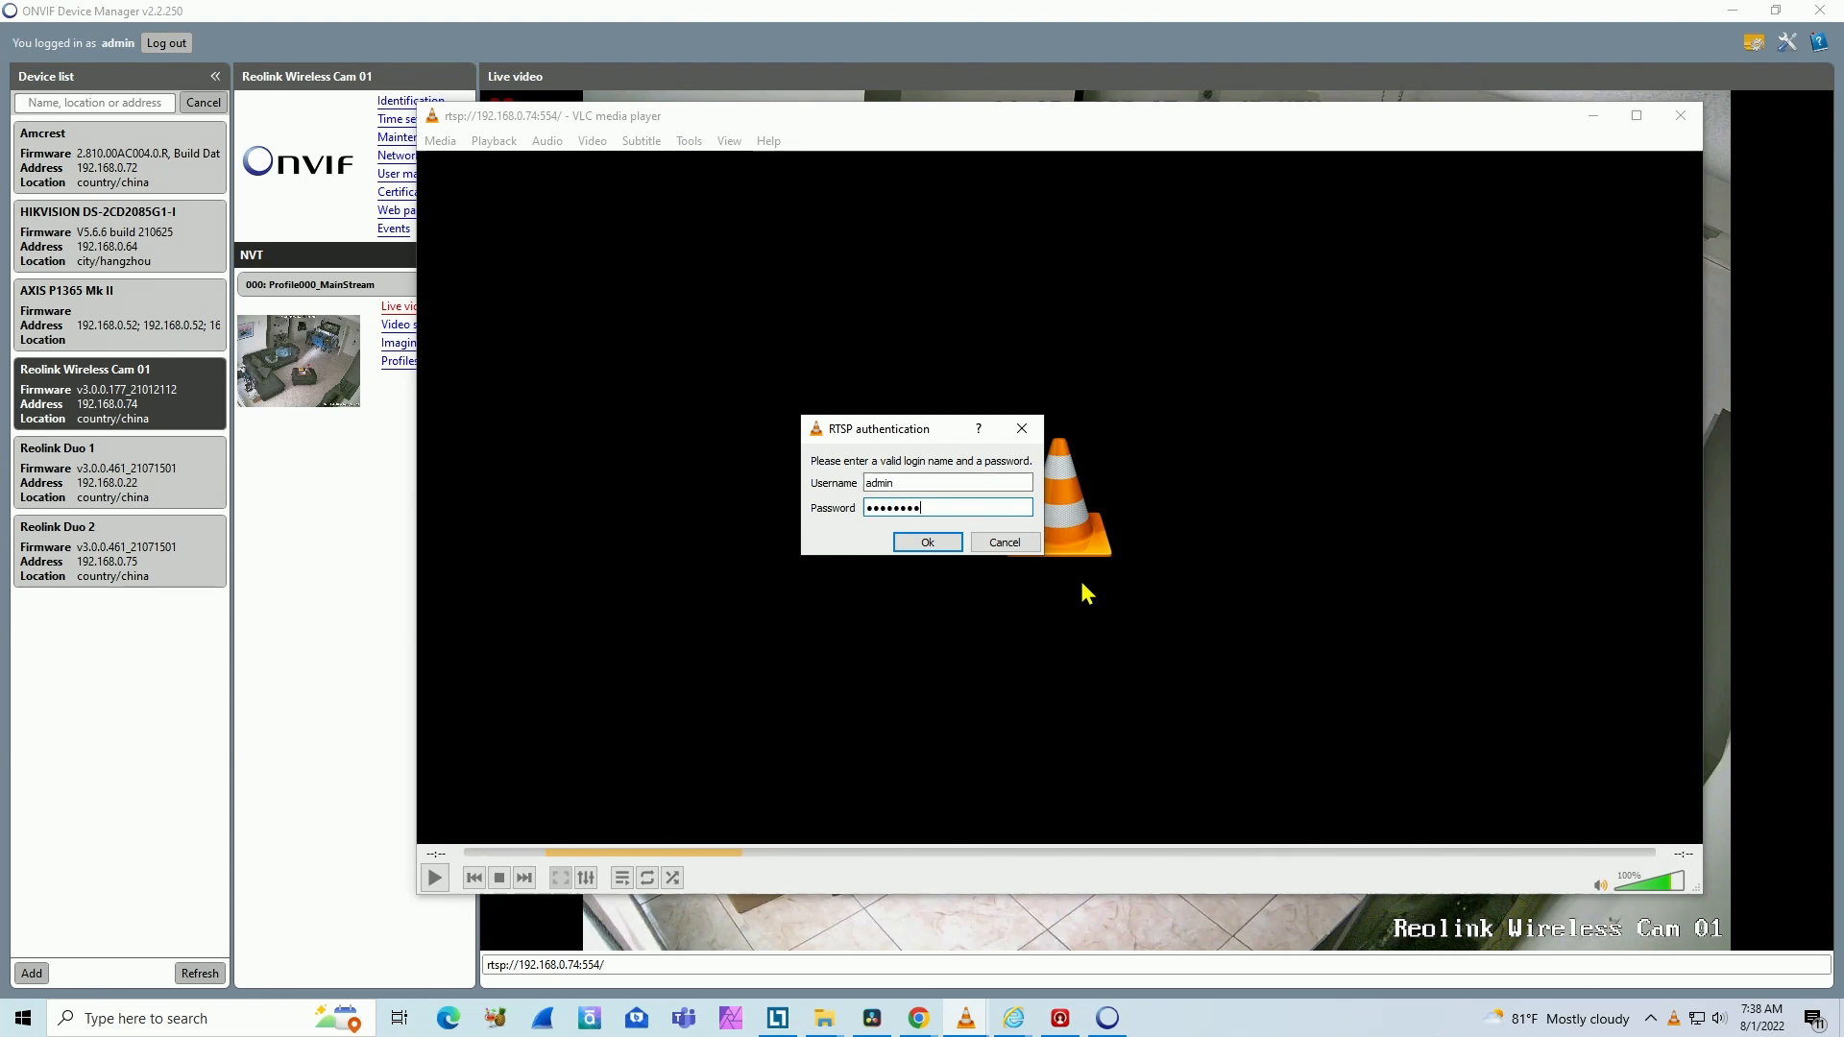
left_click(928, 543)
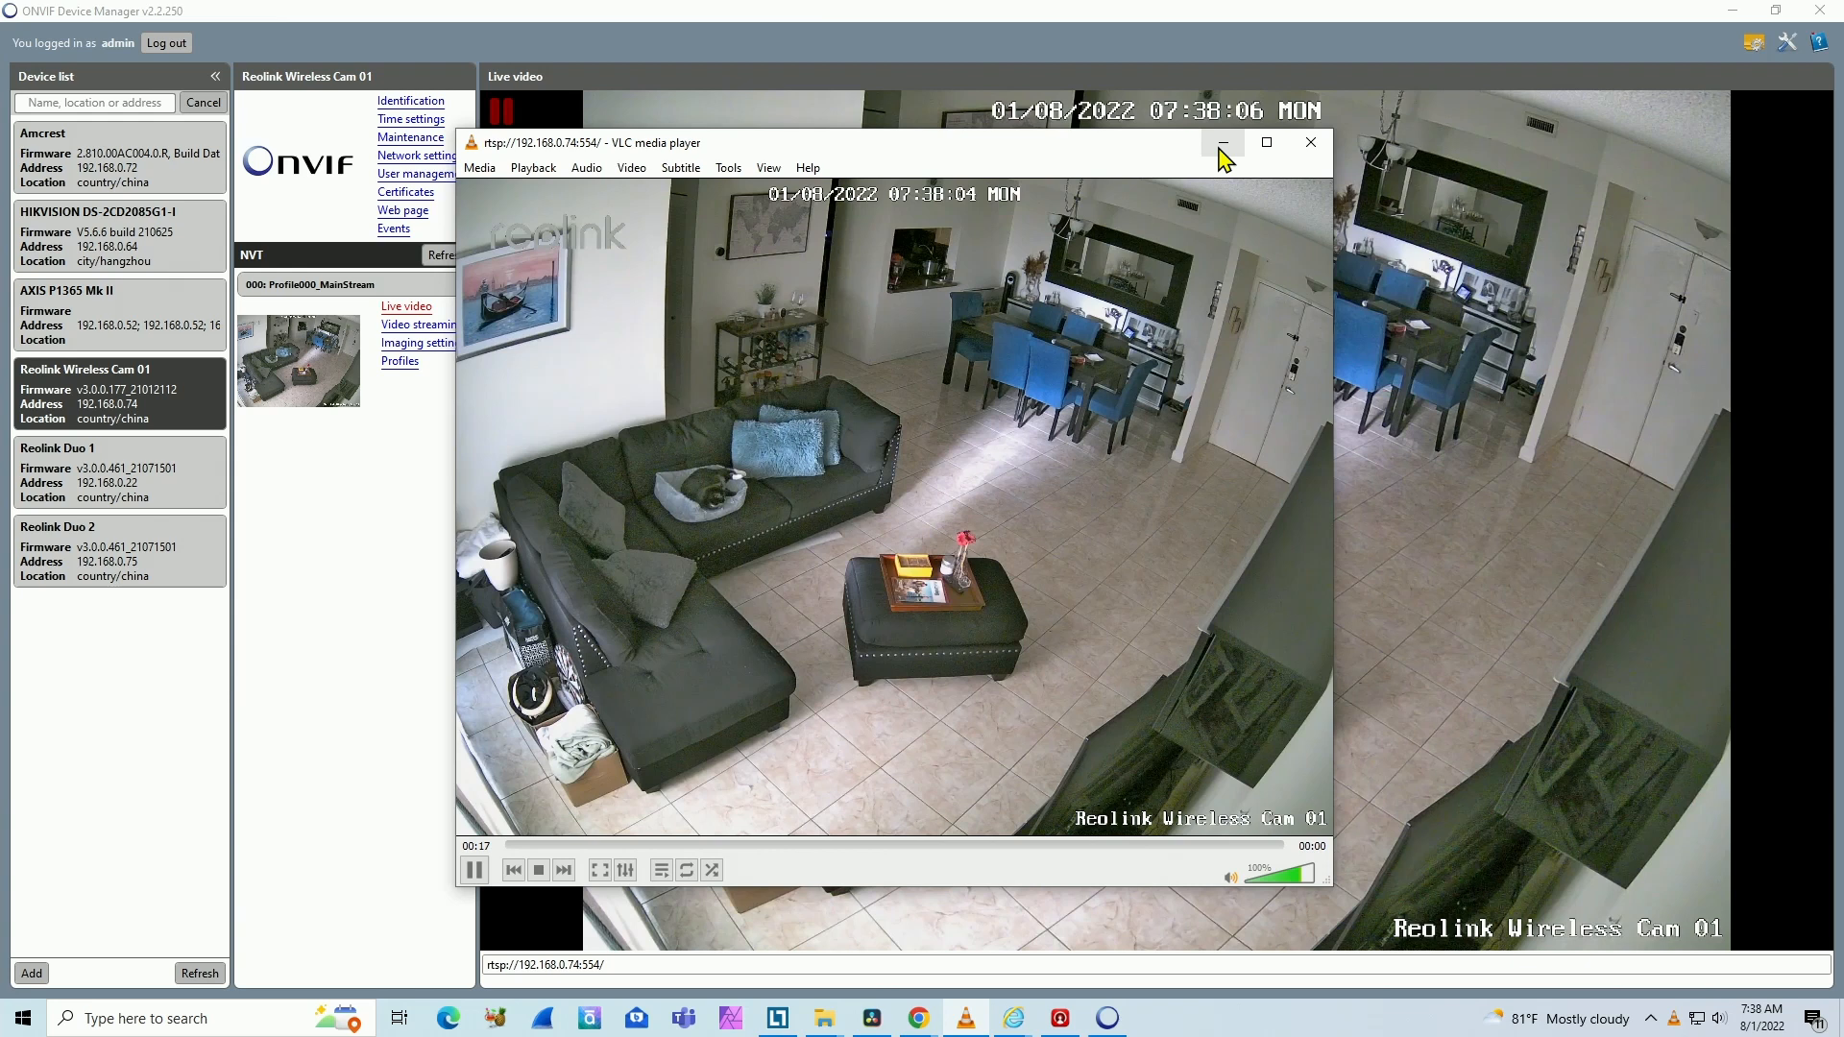
Minimize VLC after confirming the stream plays, revealing the ONVIF live feed
left_click(1222, 142)
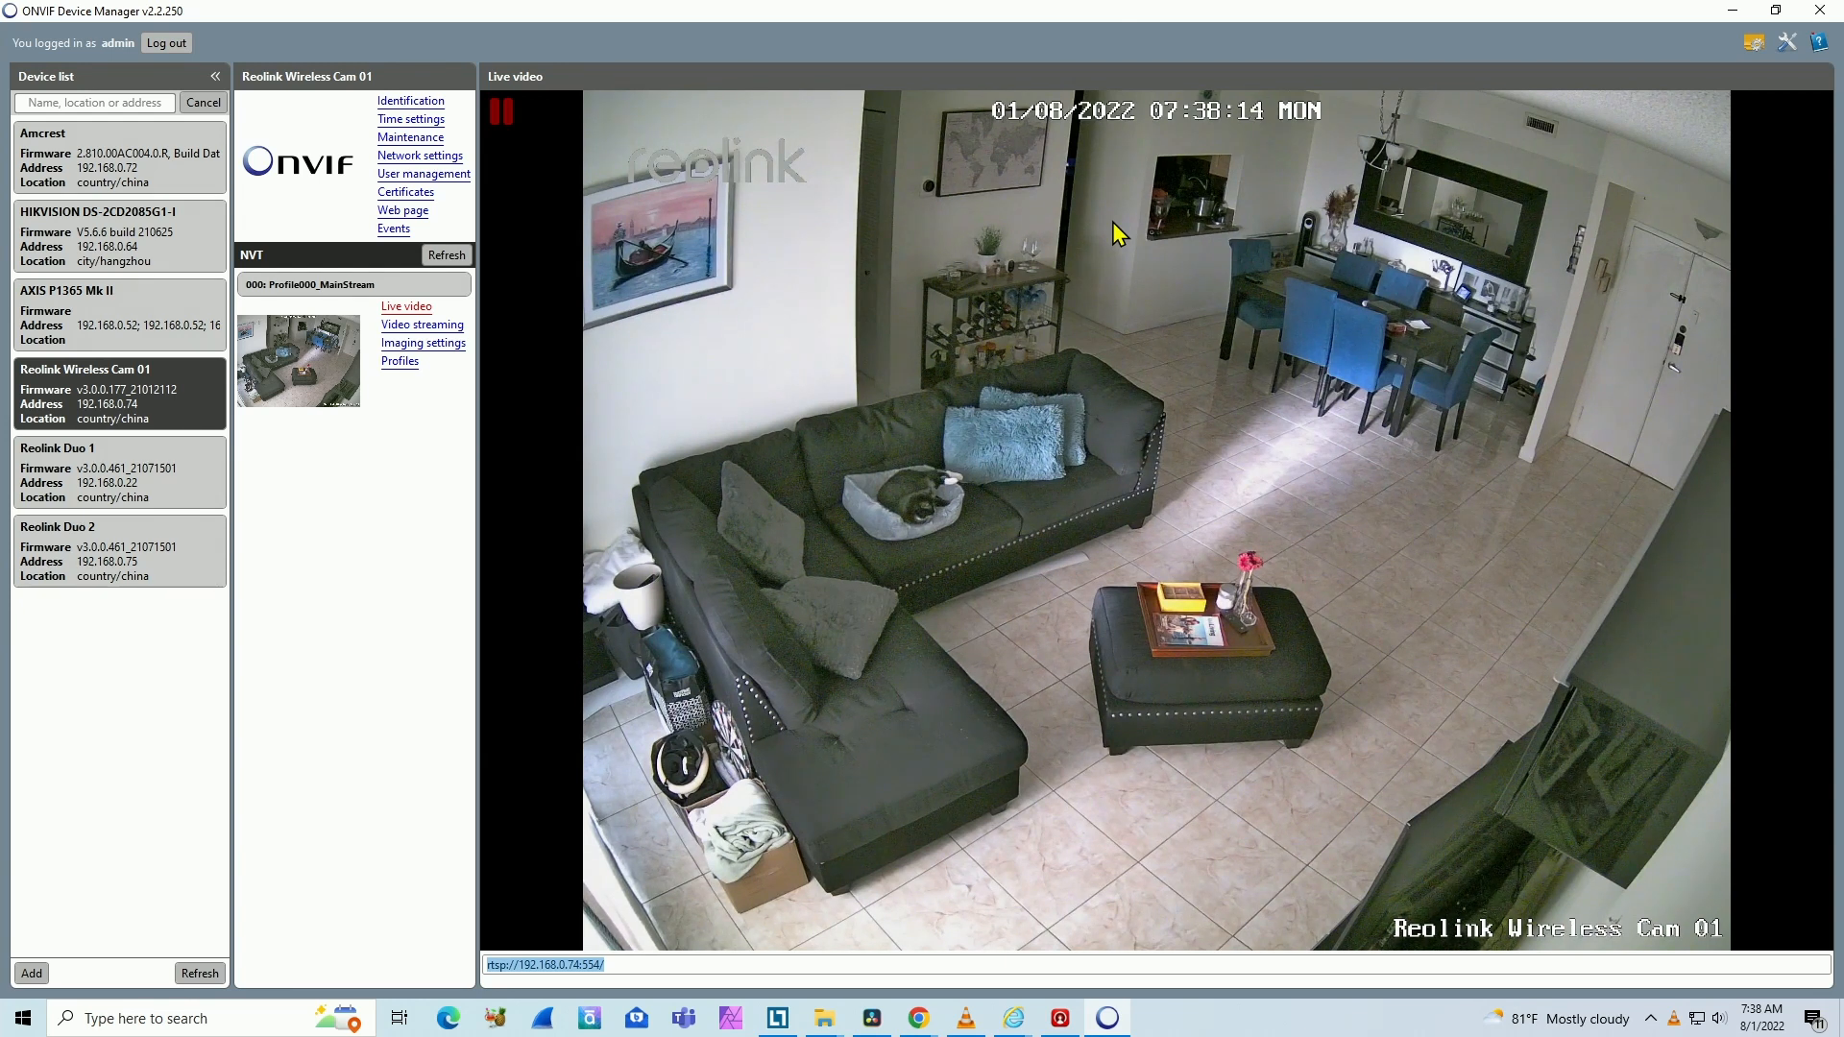
mouse_move(933, 464)
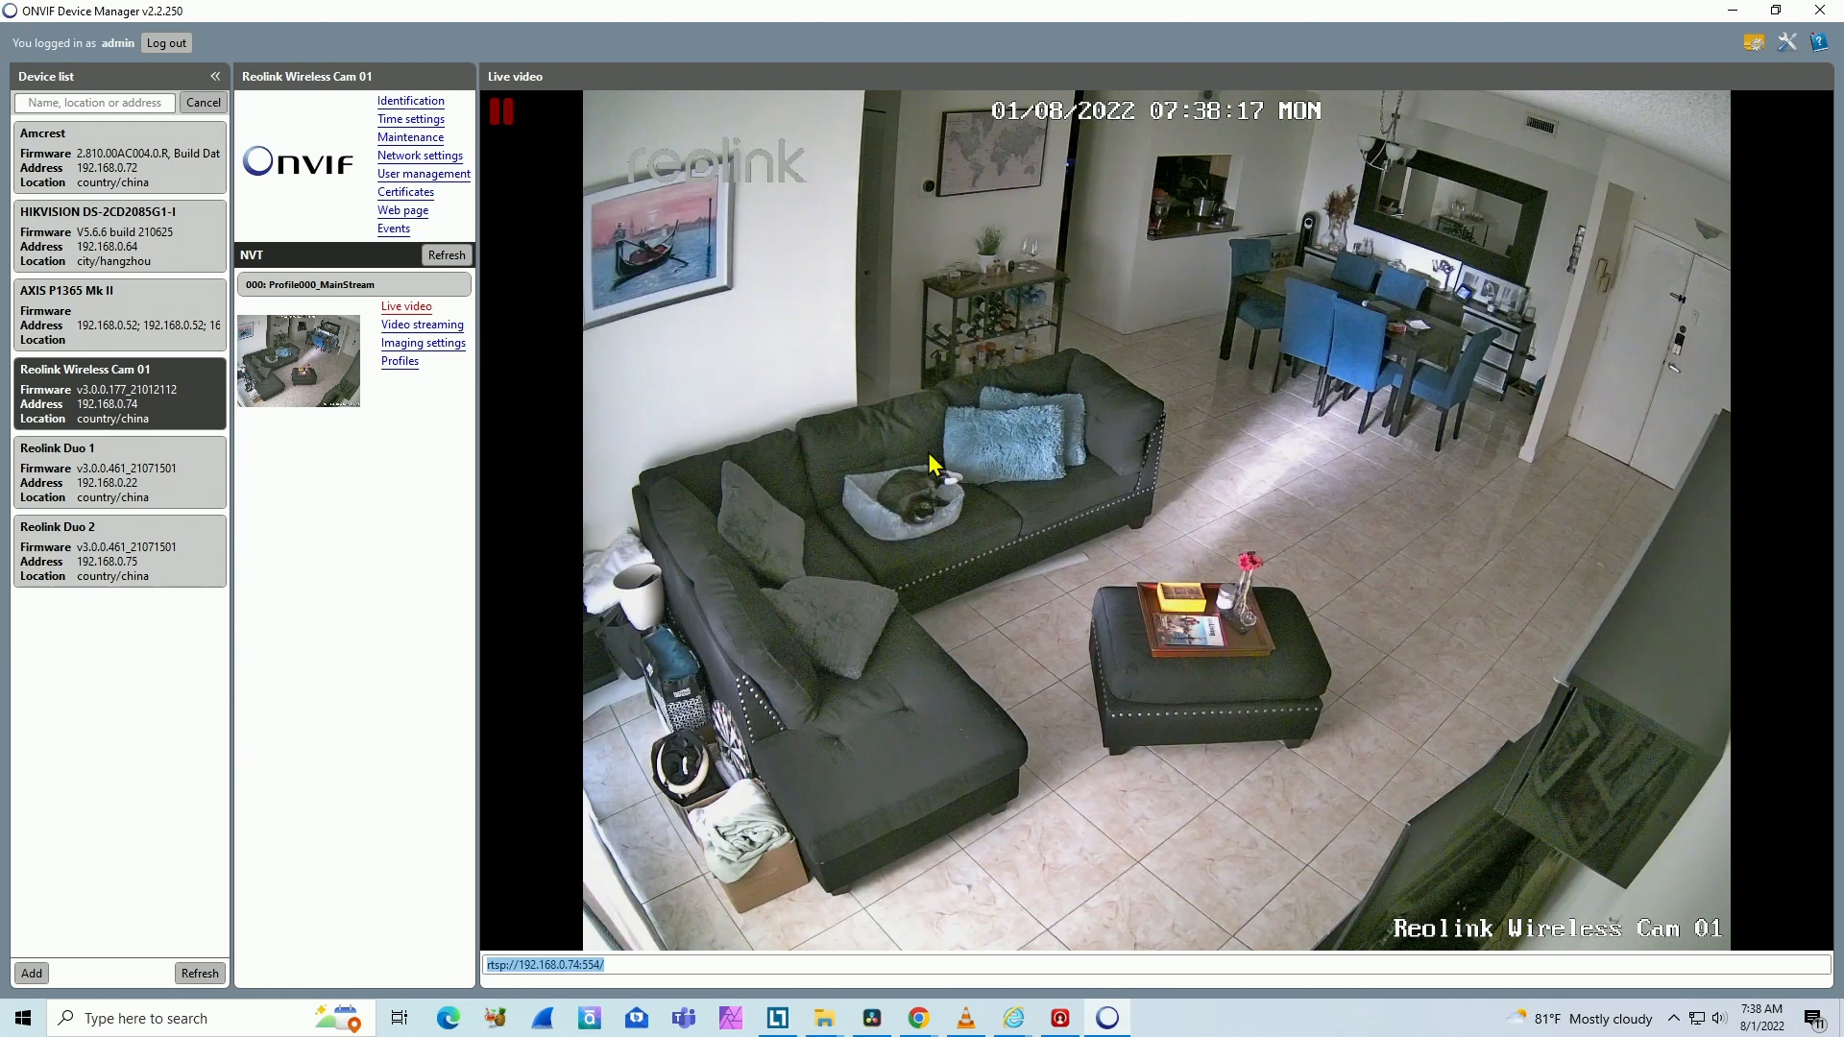
mouse_move(1013, 1019)
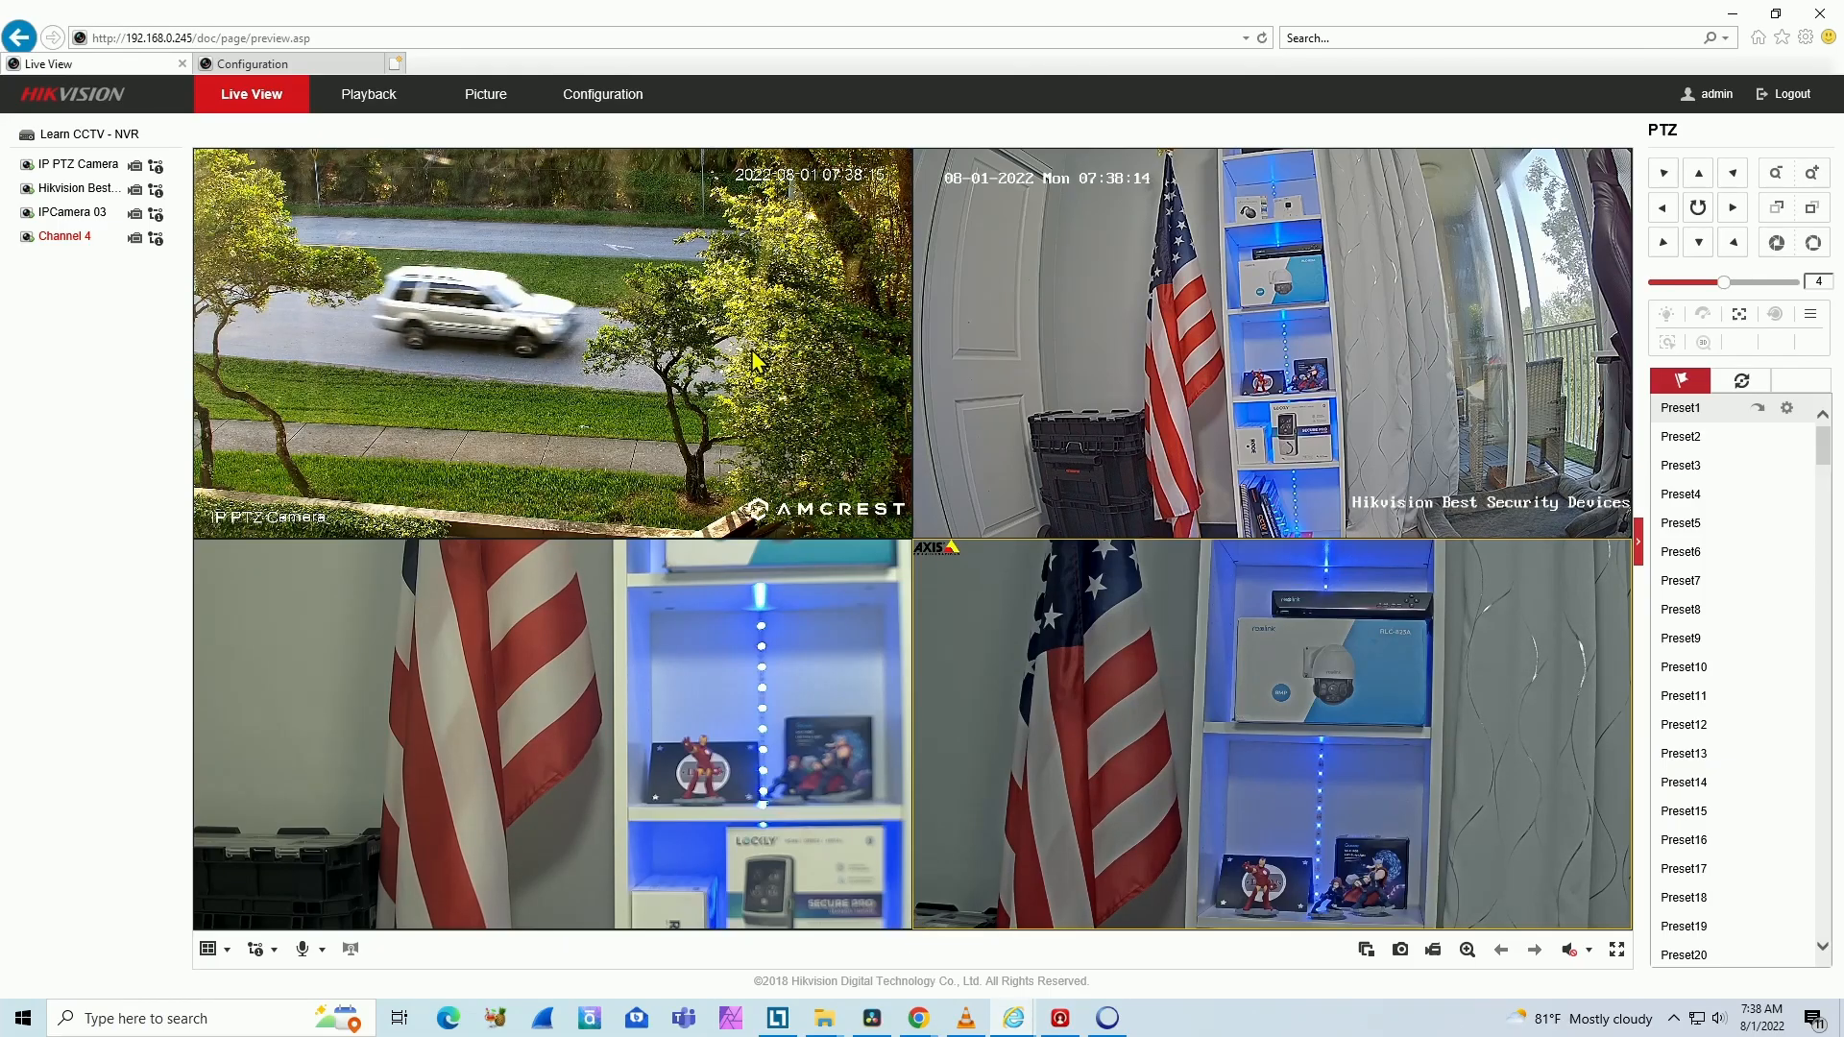
mouse_move(868, 610)
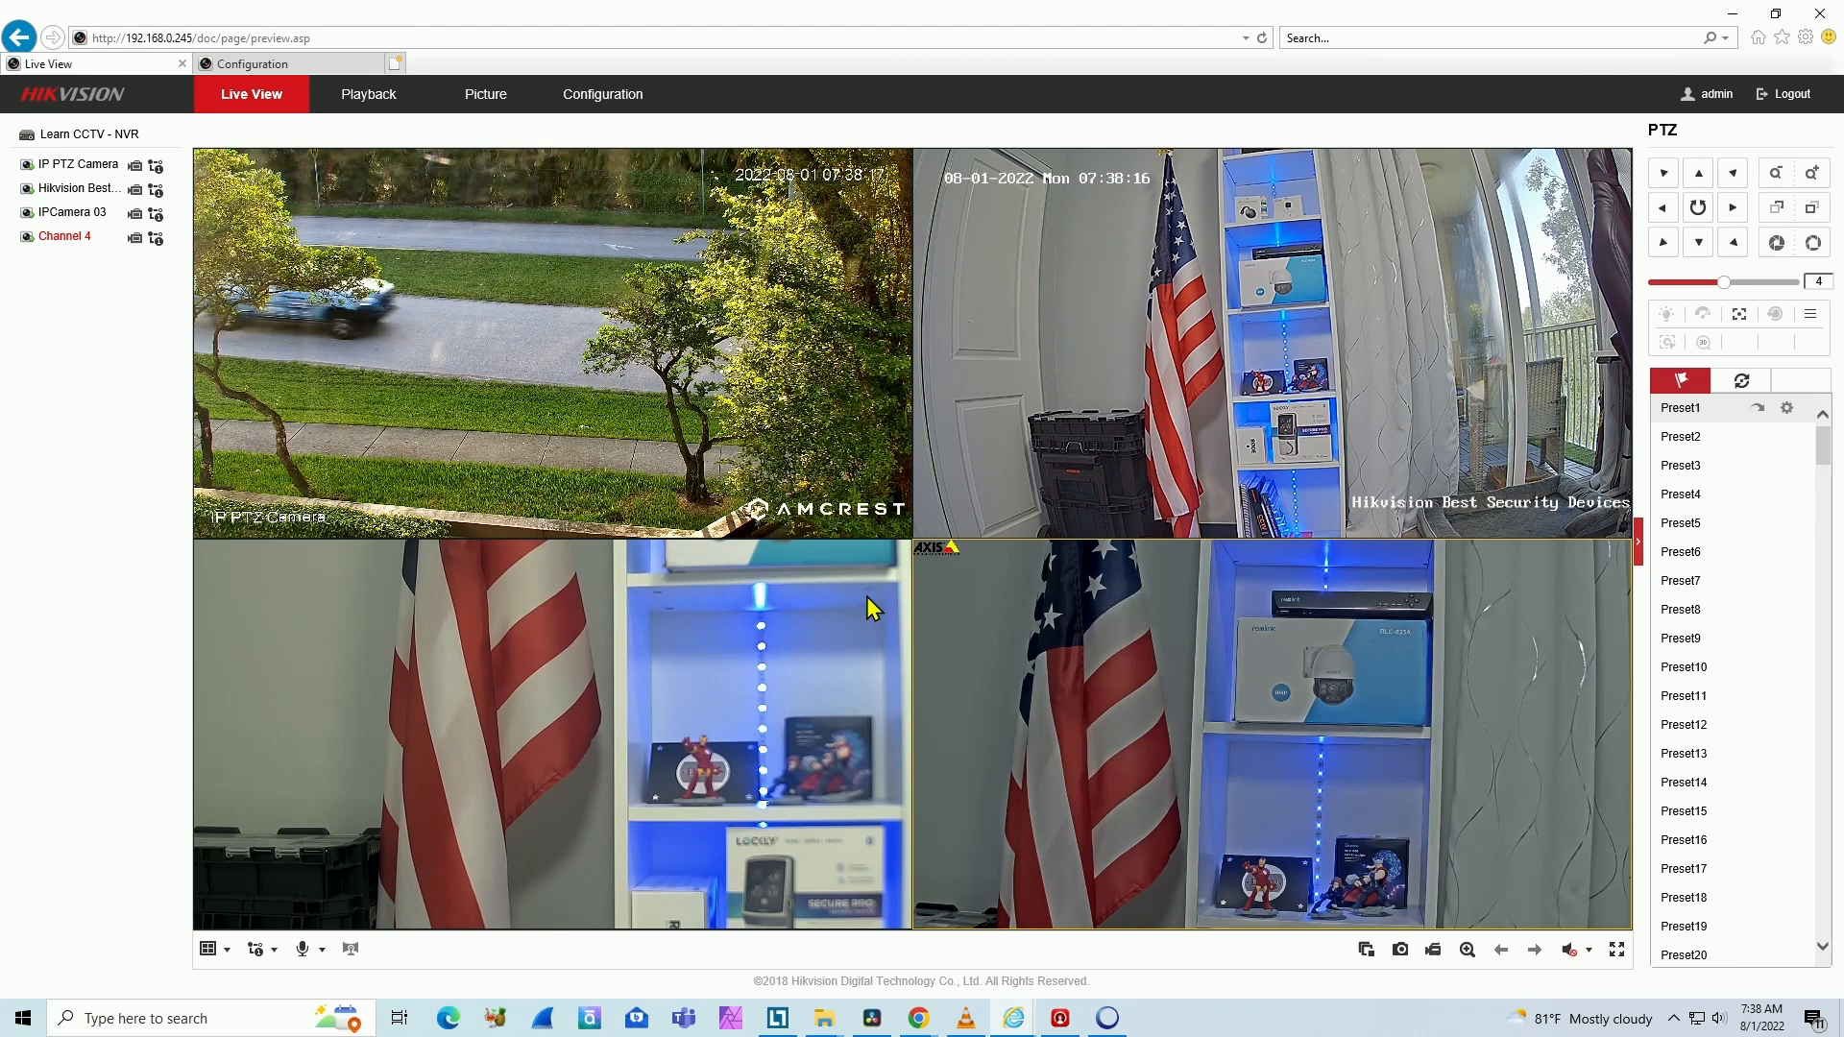
Open Configuration > System > Camera Management to list the four IP cameras
left_click(602, 94)
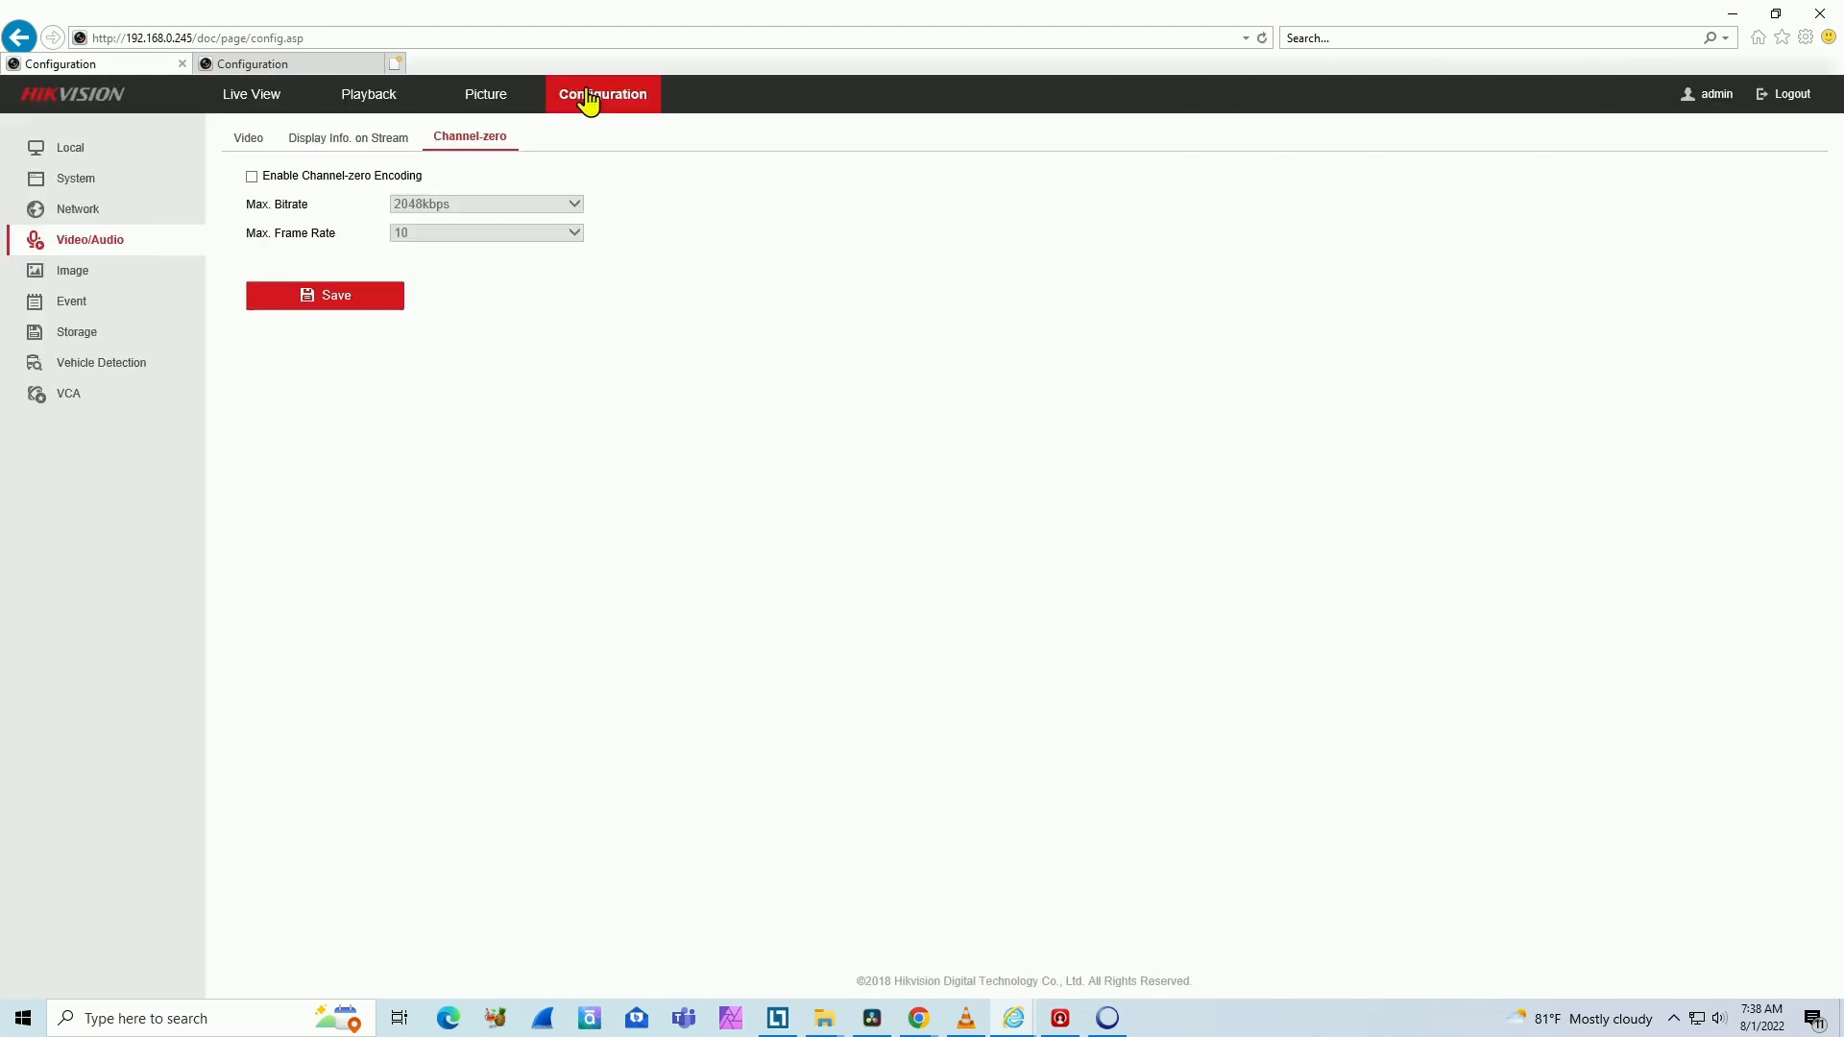
mouse_move(98, 214)
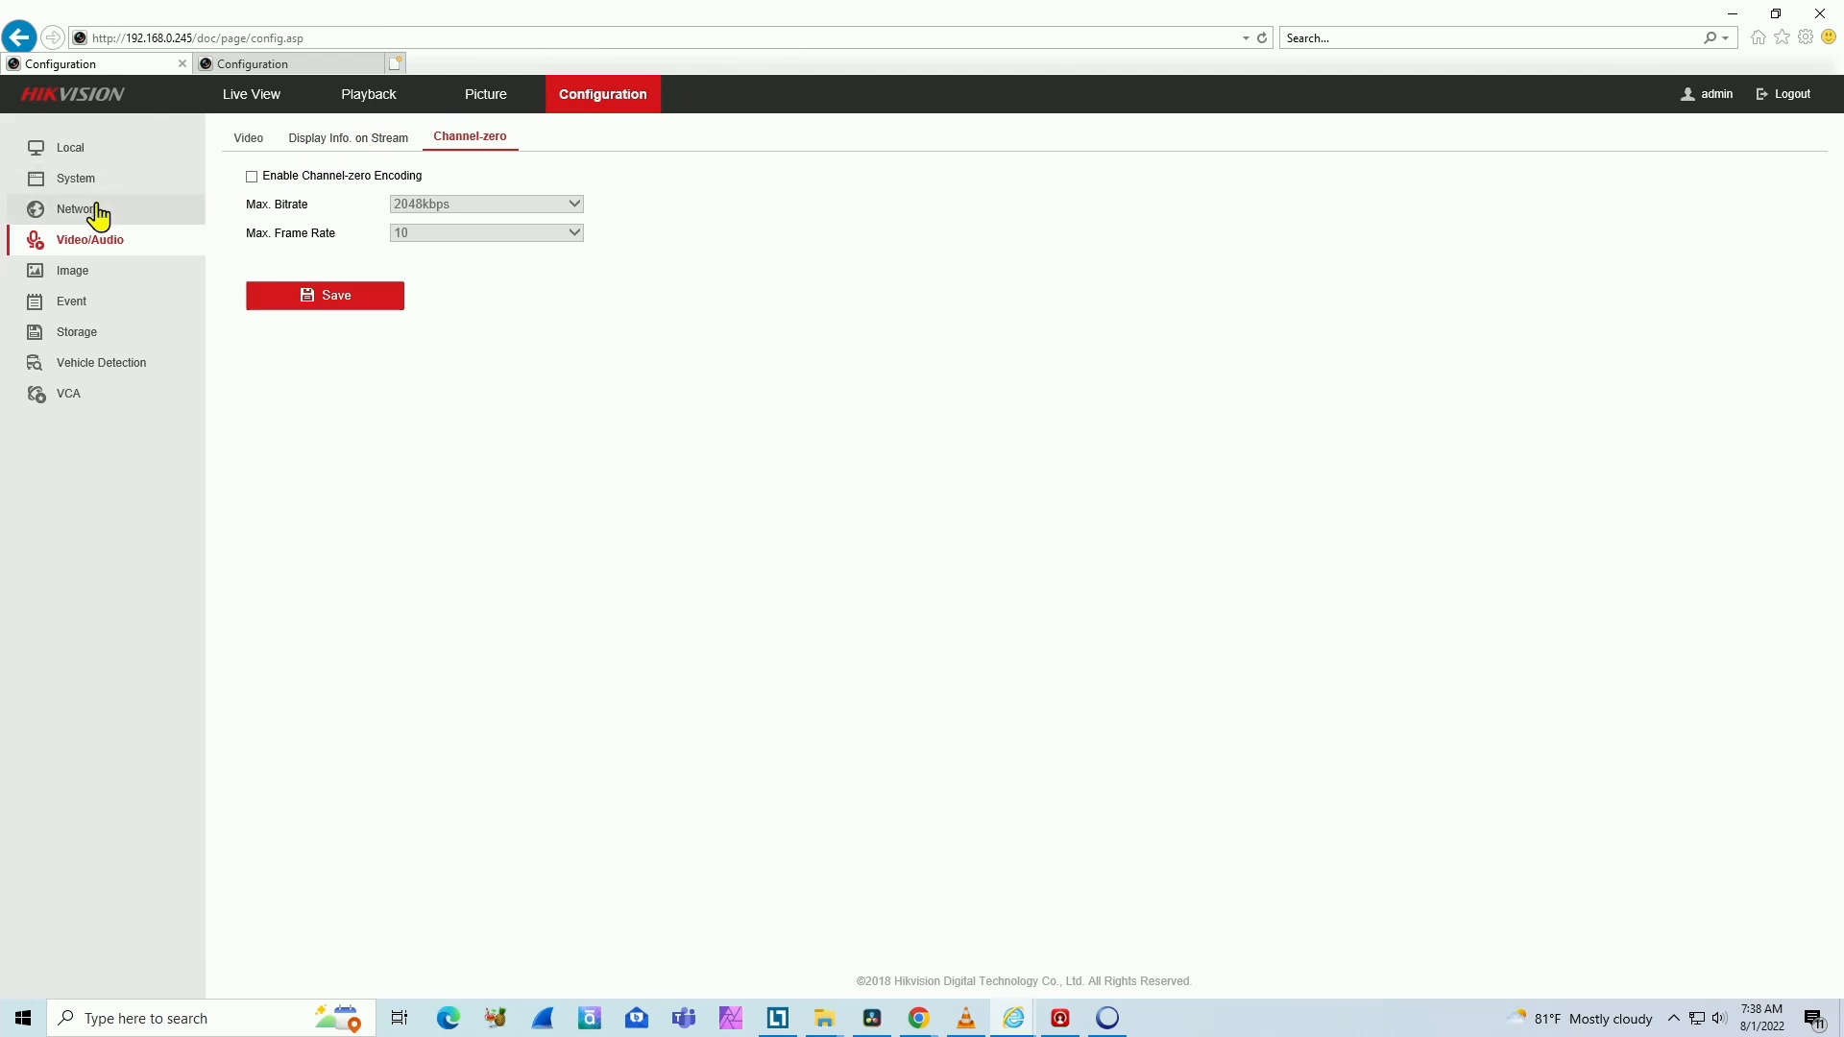
left_click(71, 177)
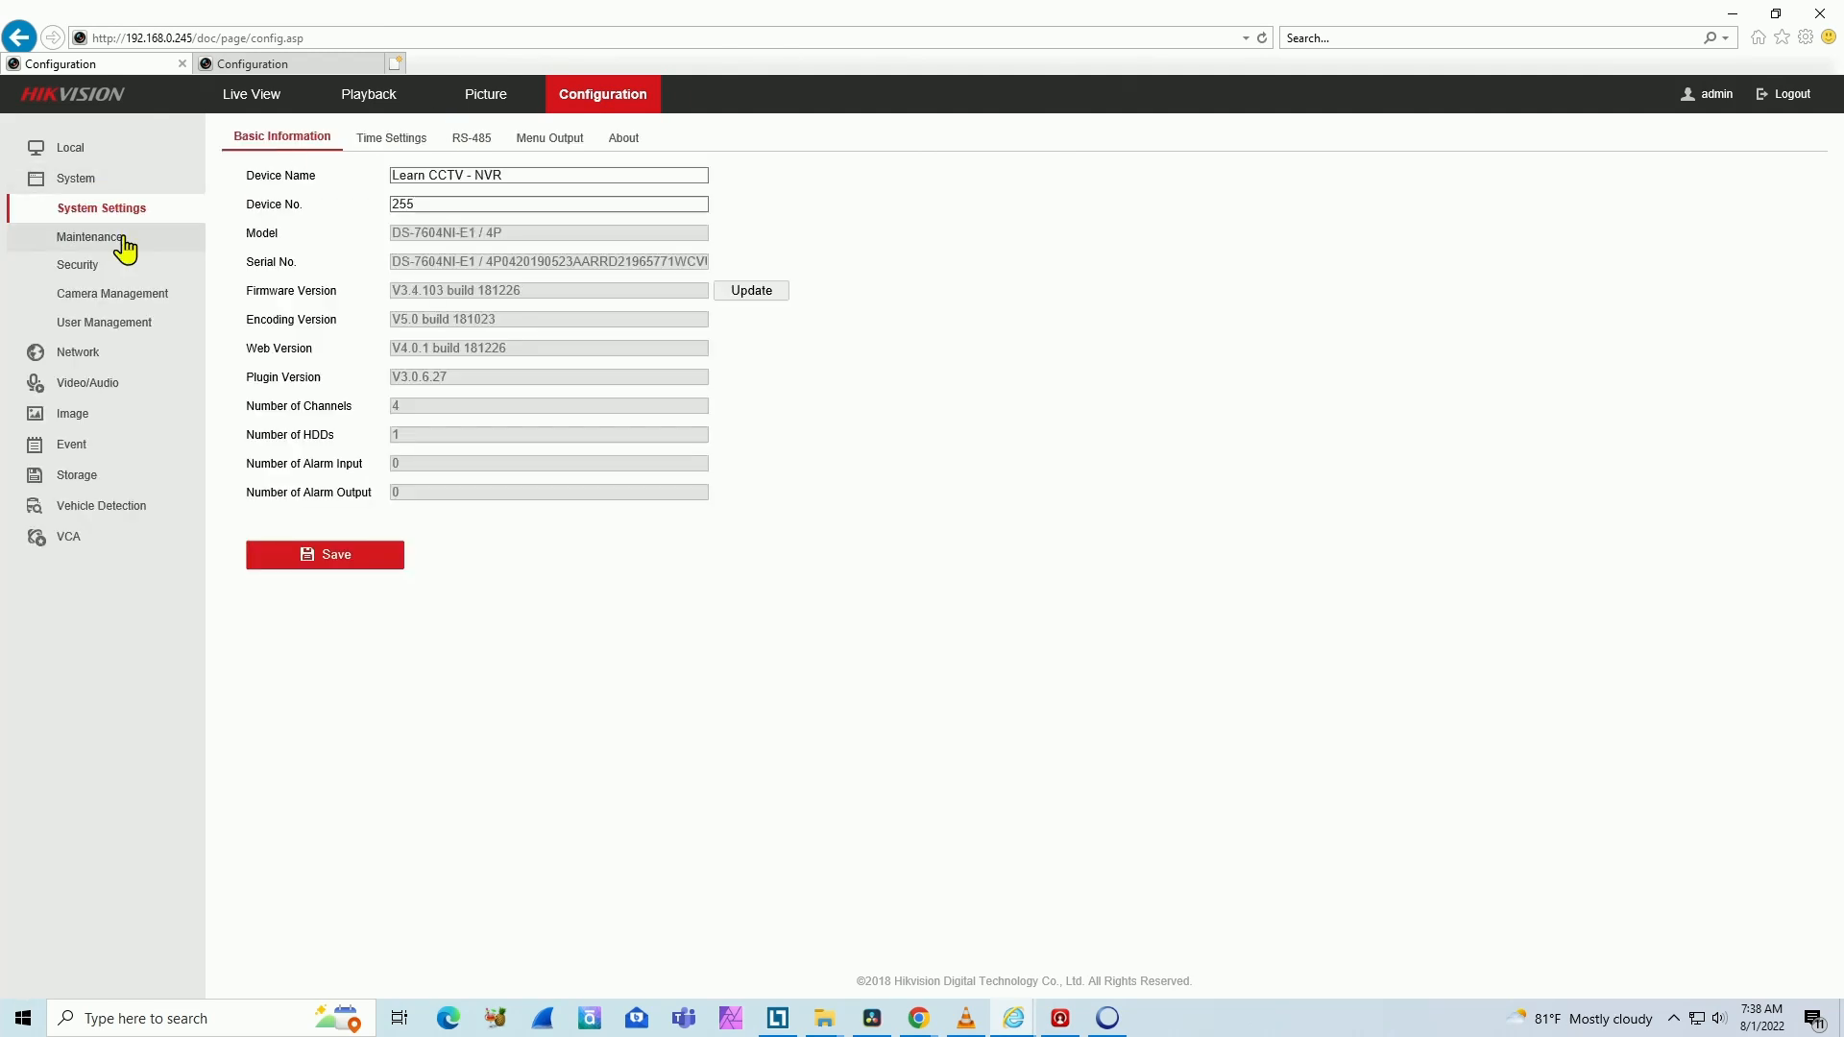
left_click(112, 293)
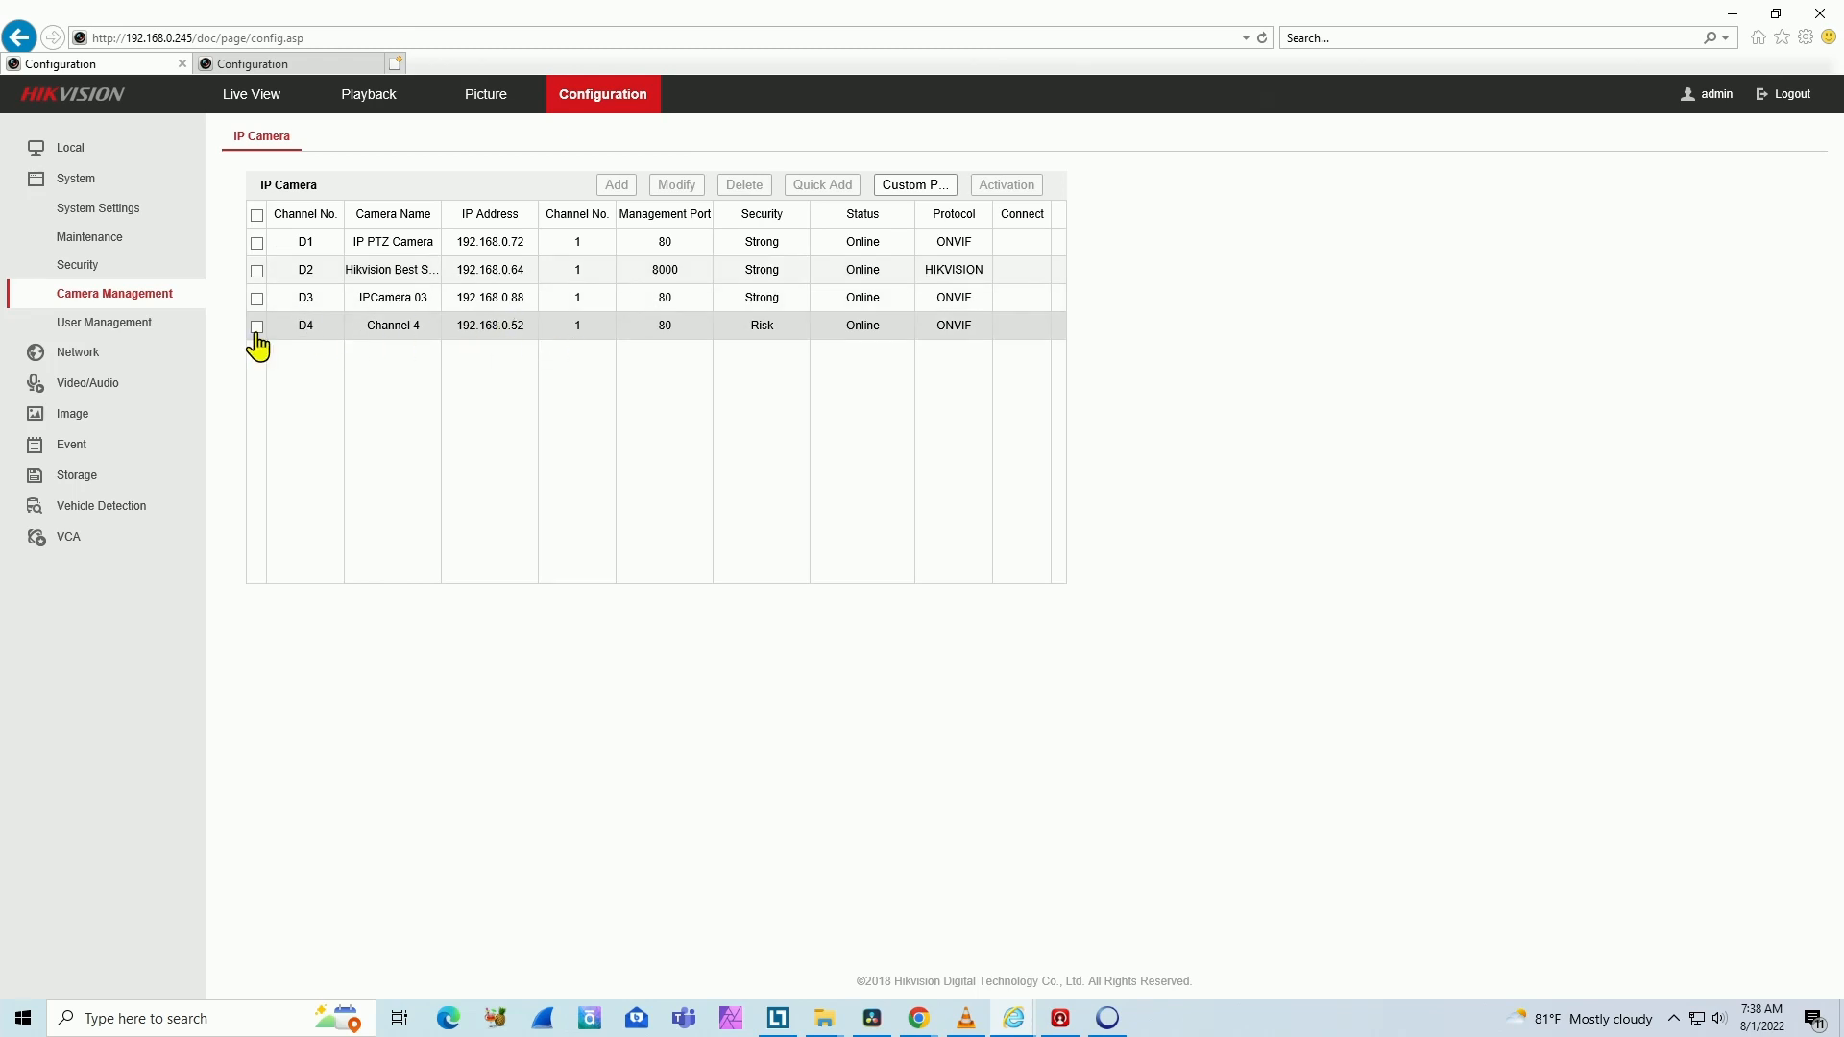
Modify channel D4 to use IP address 192.168.0.74 with the new password
left_click(256, 325)
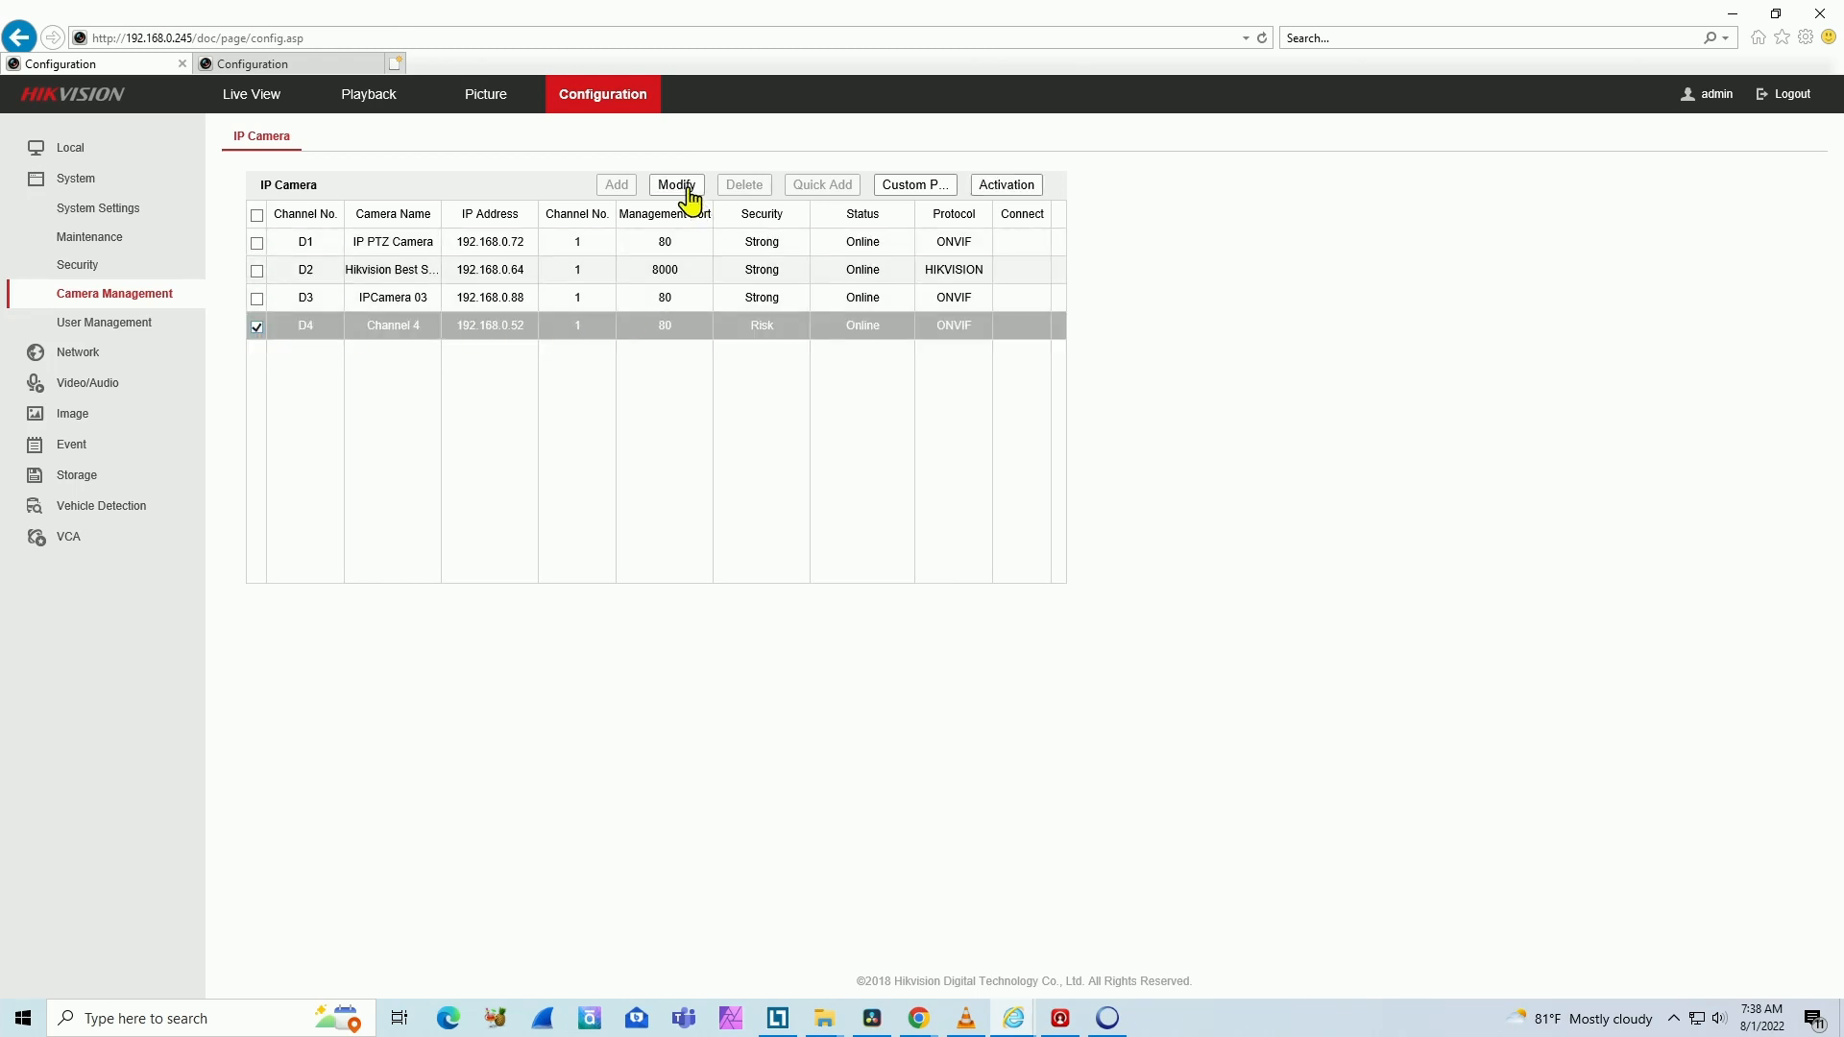
left_click(676, 184)
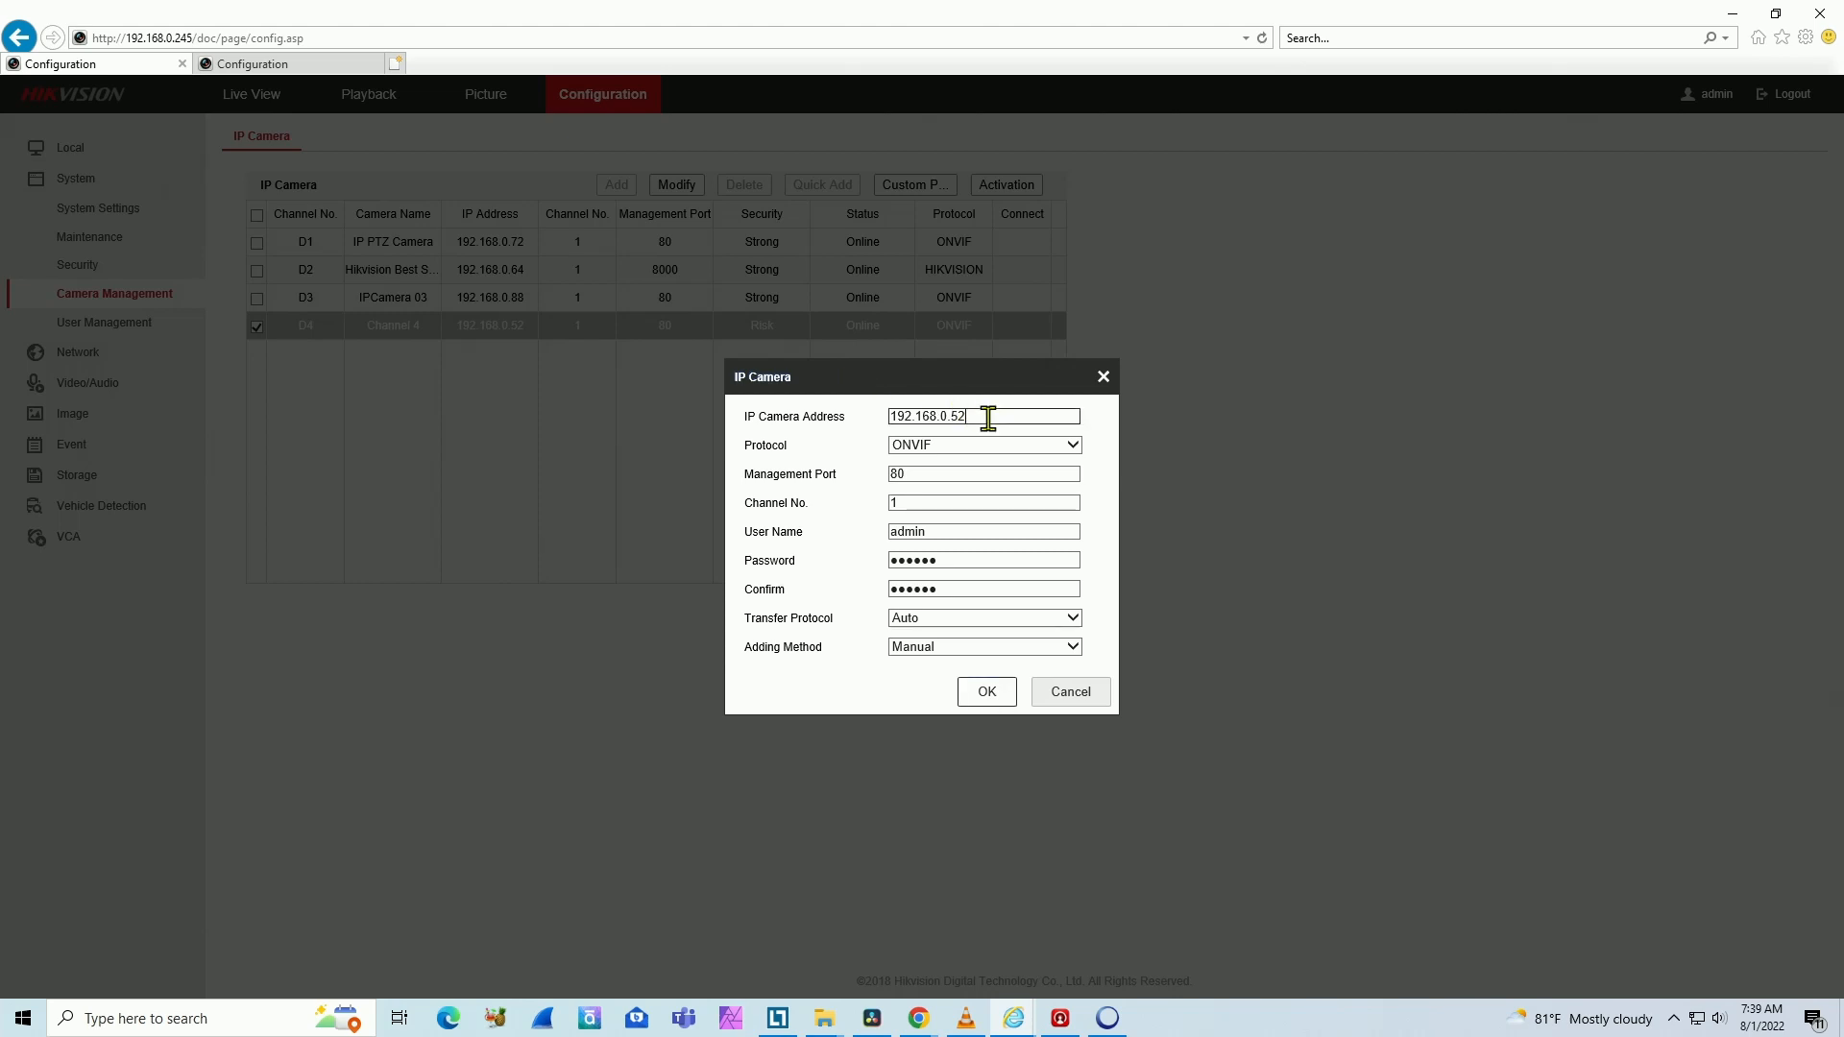
left_click(1105, 1017)
type("74")
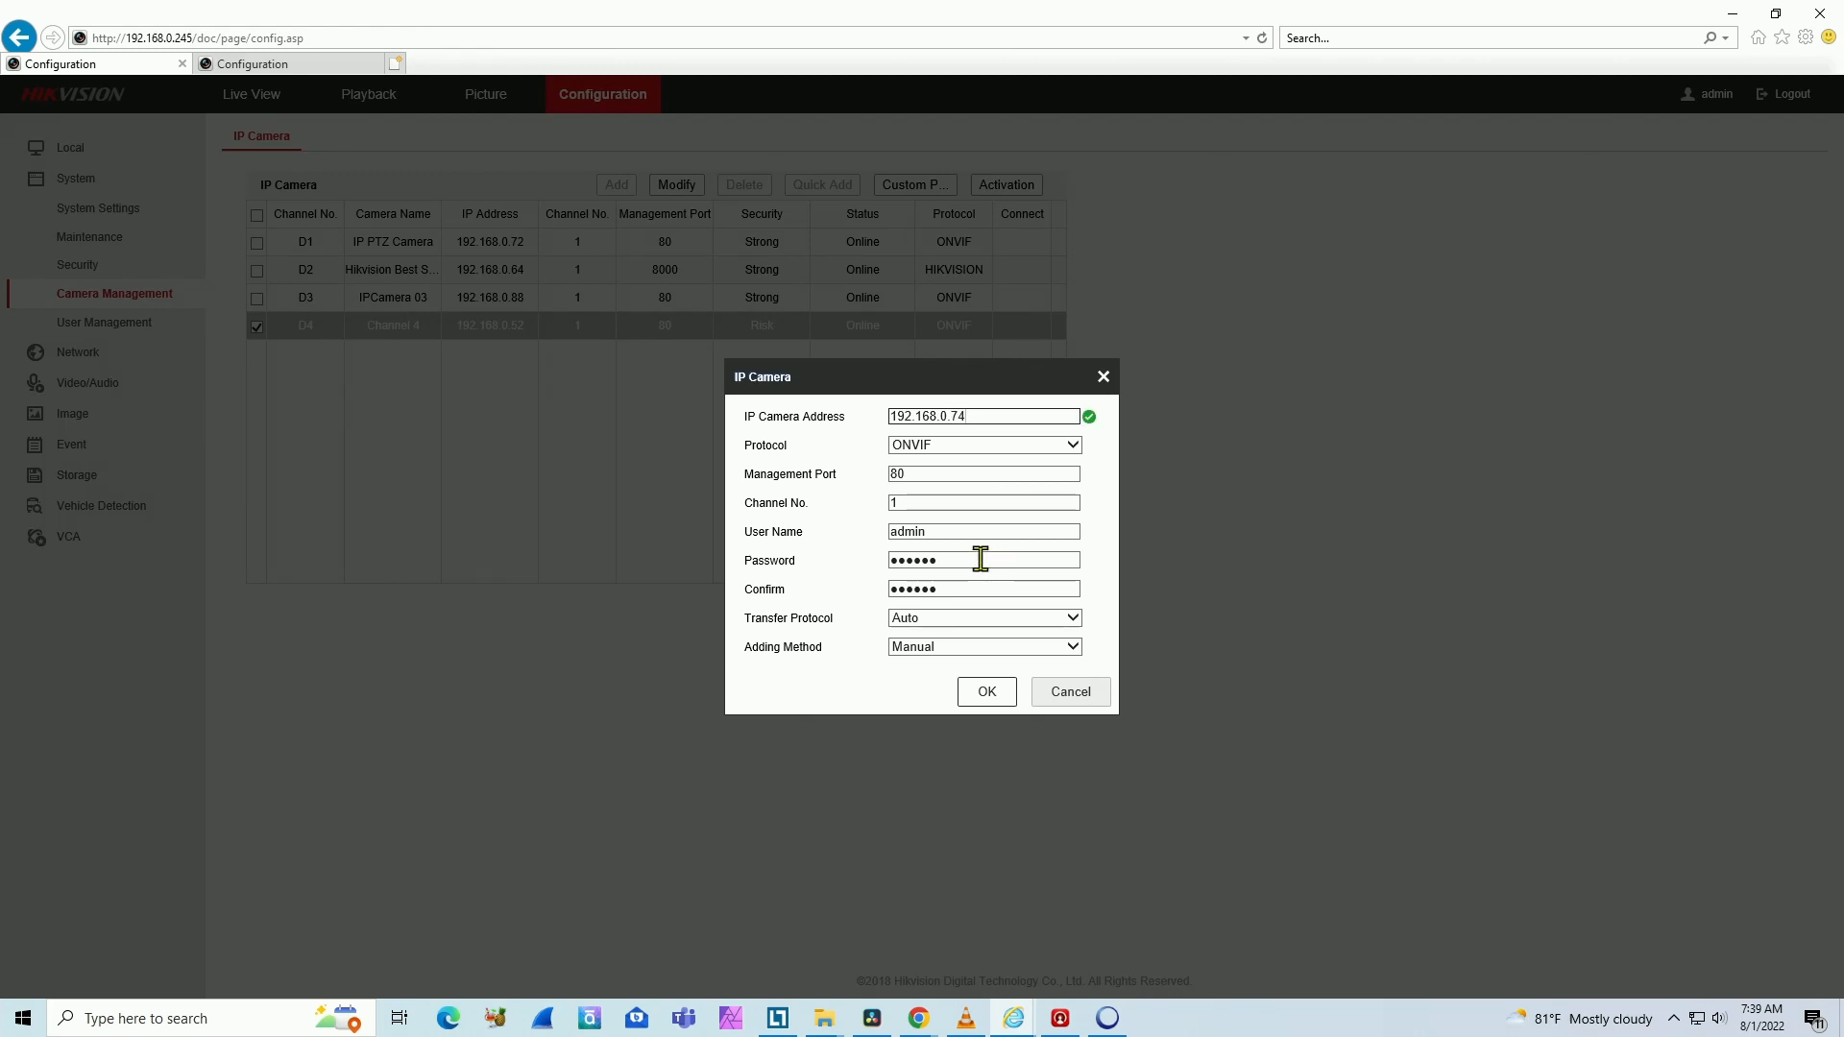
double_click(913, 560)
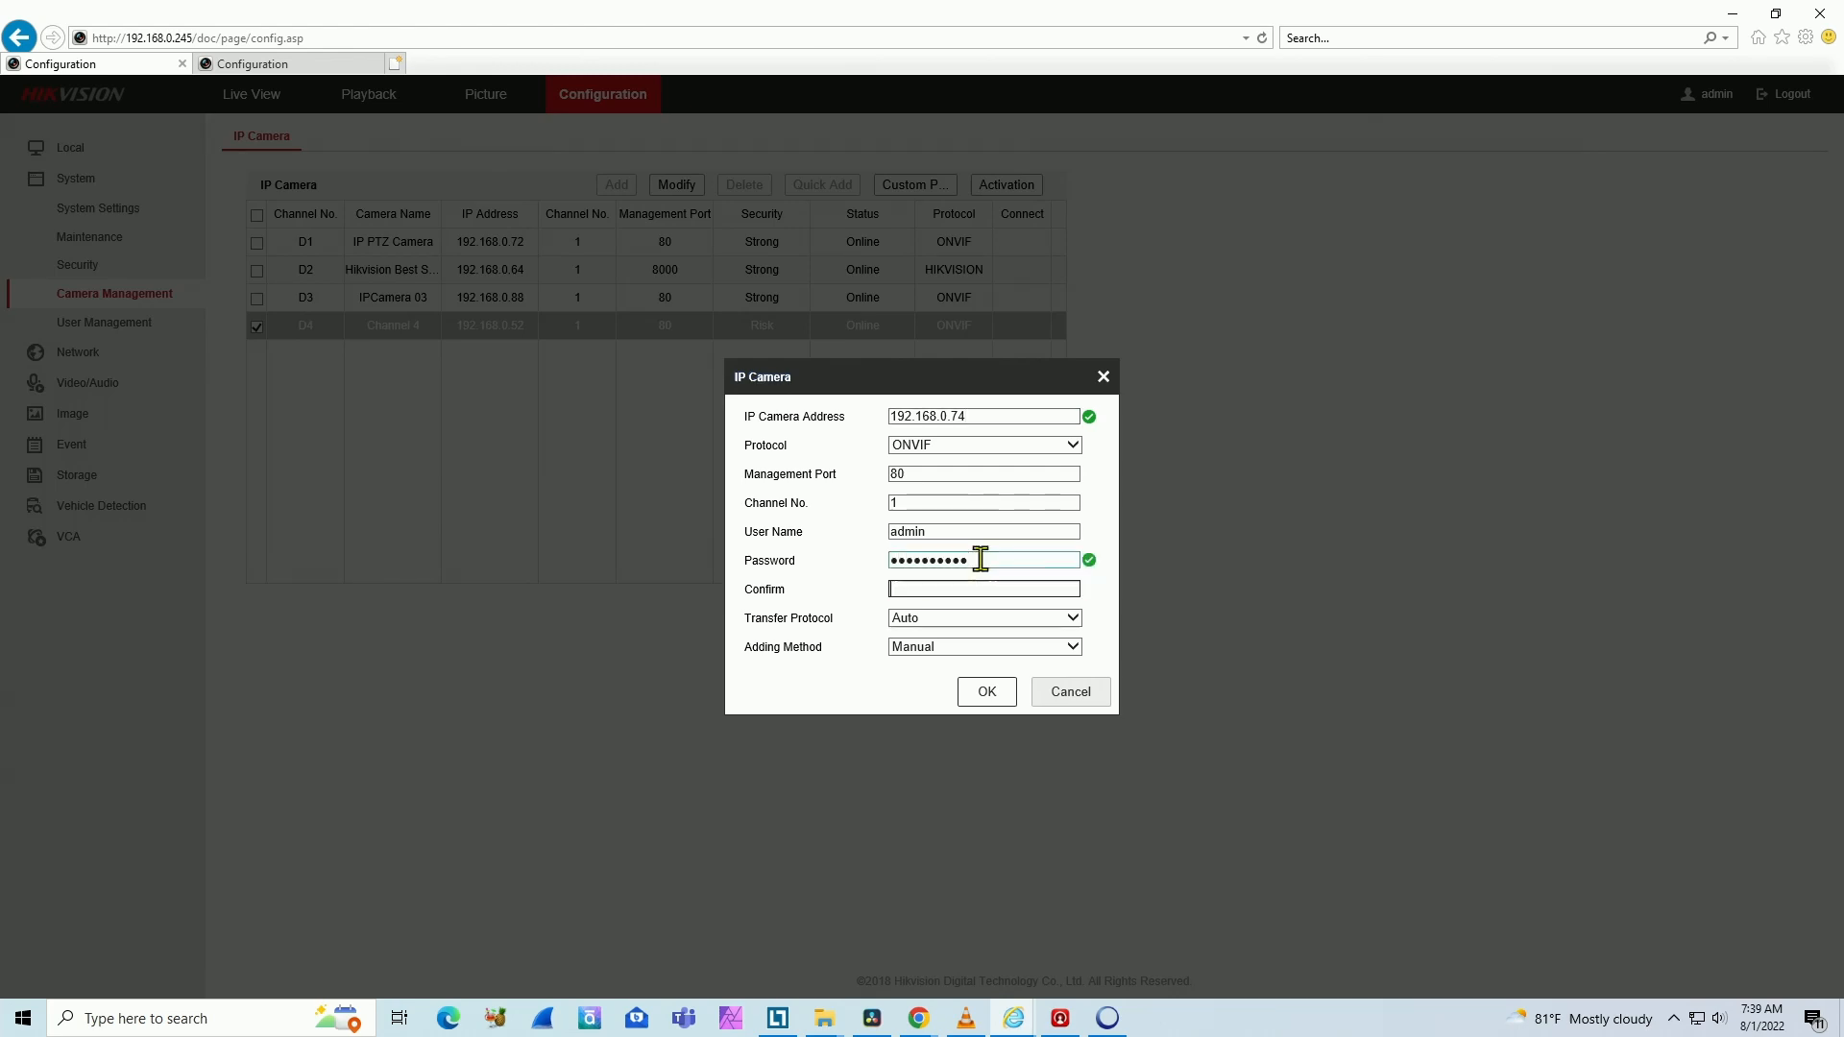
type("●●●●●●●●●●")
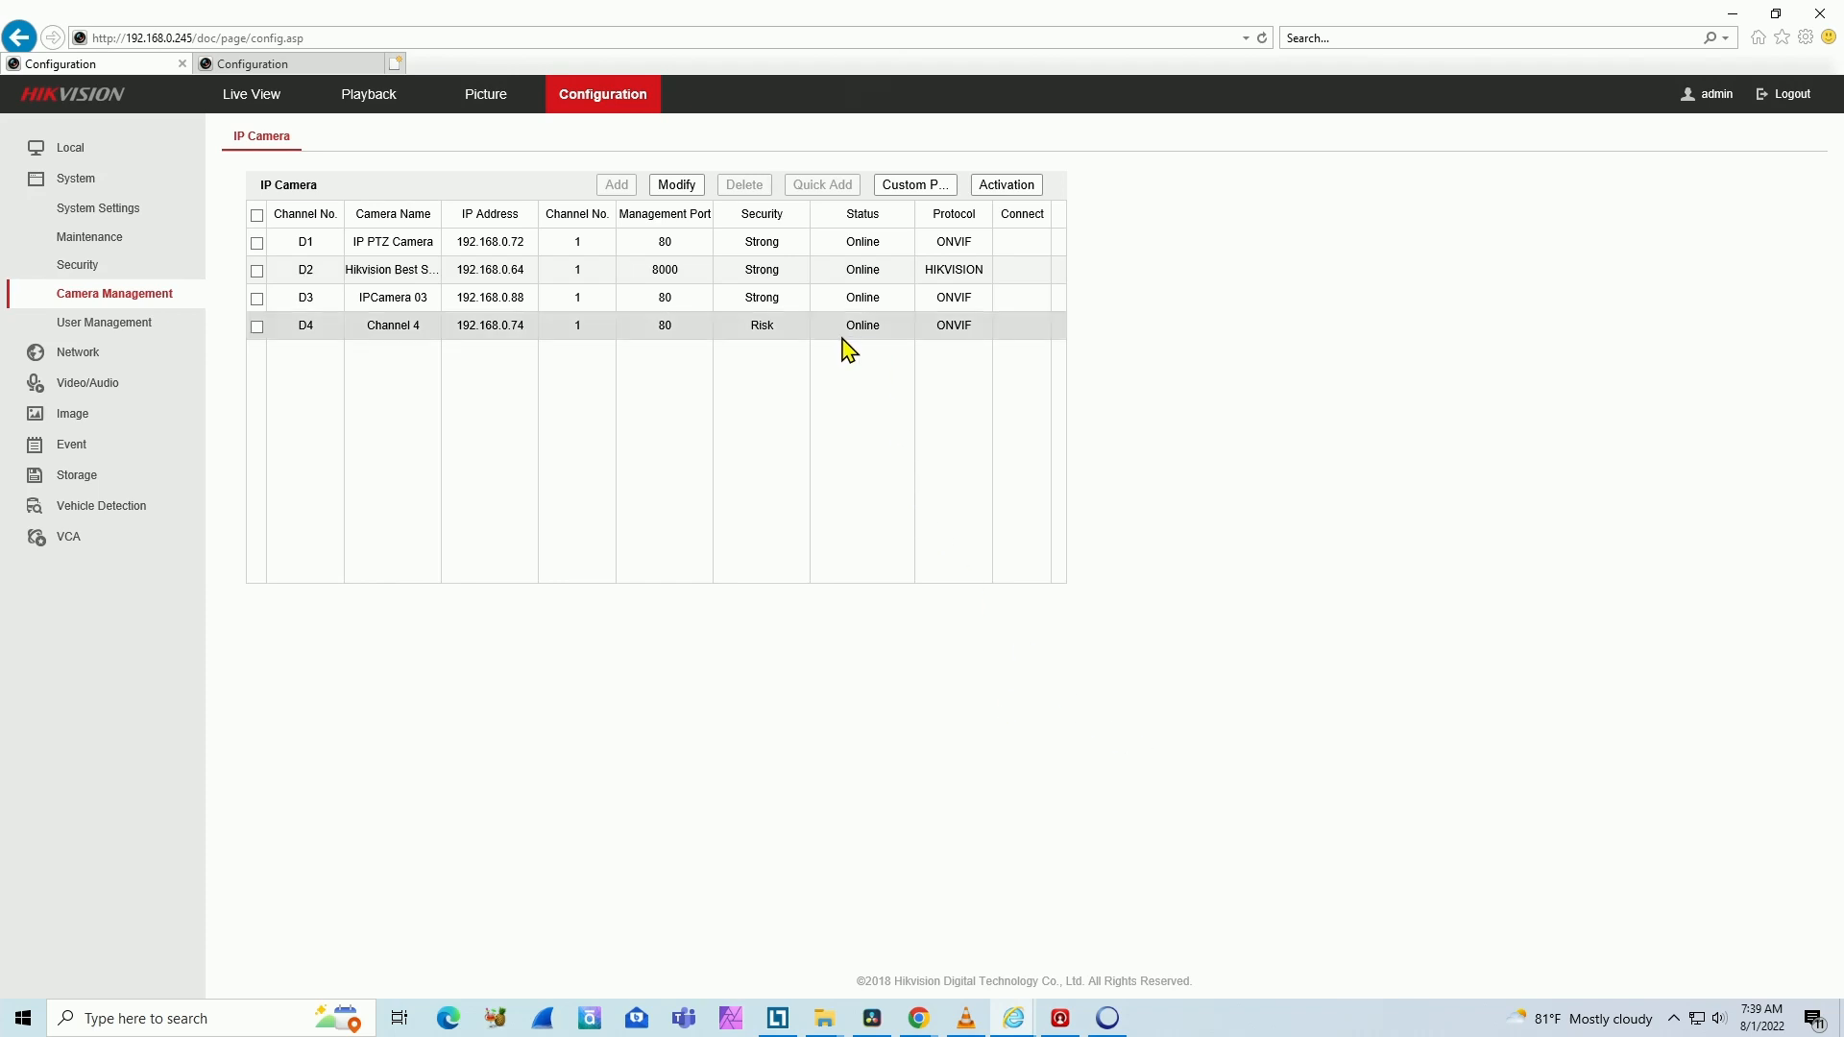
mouse_move(309, 123)
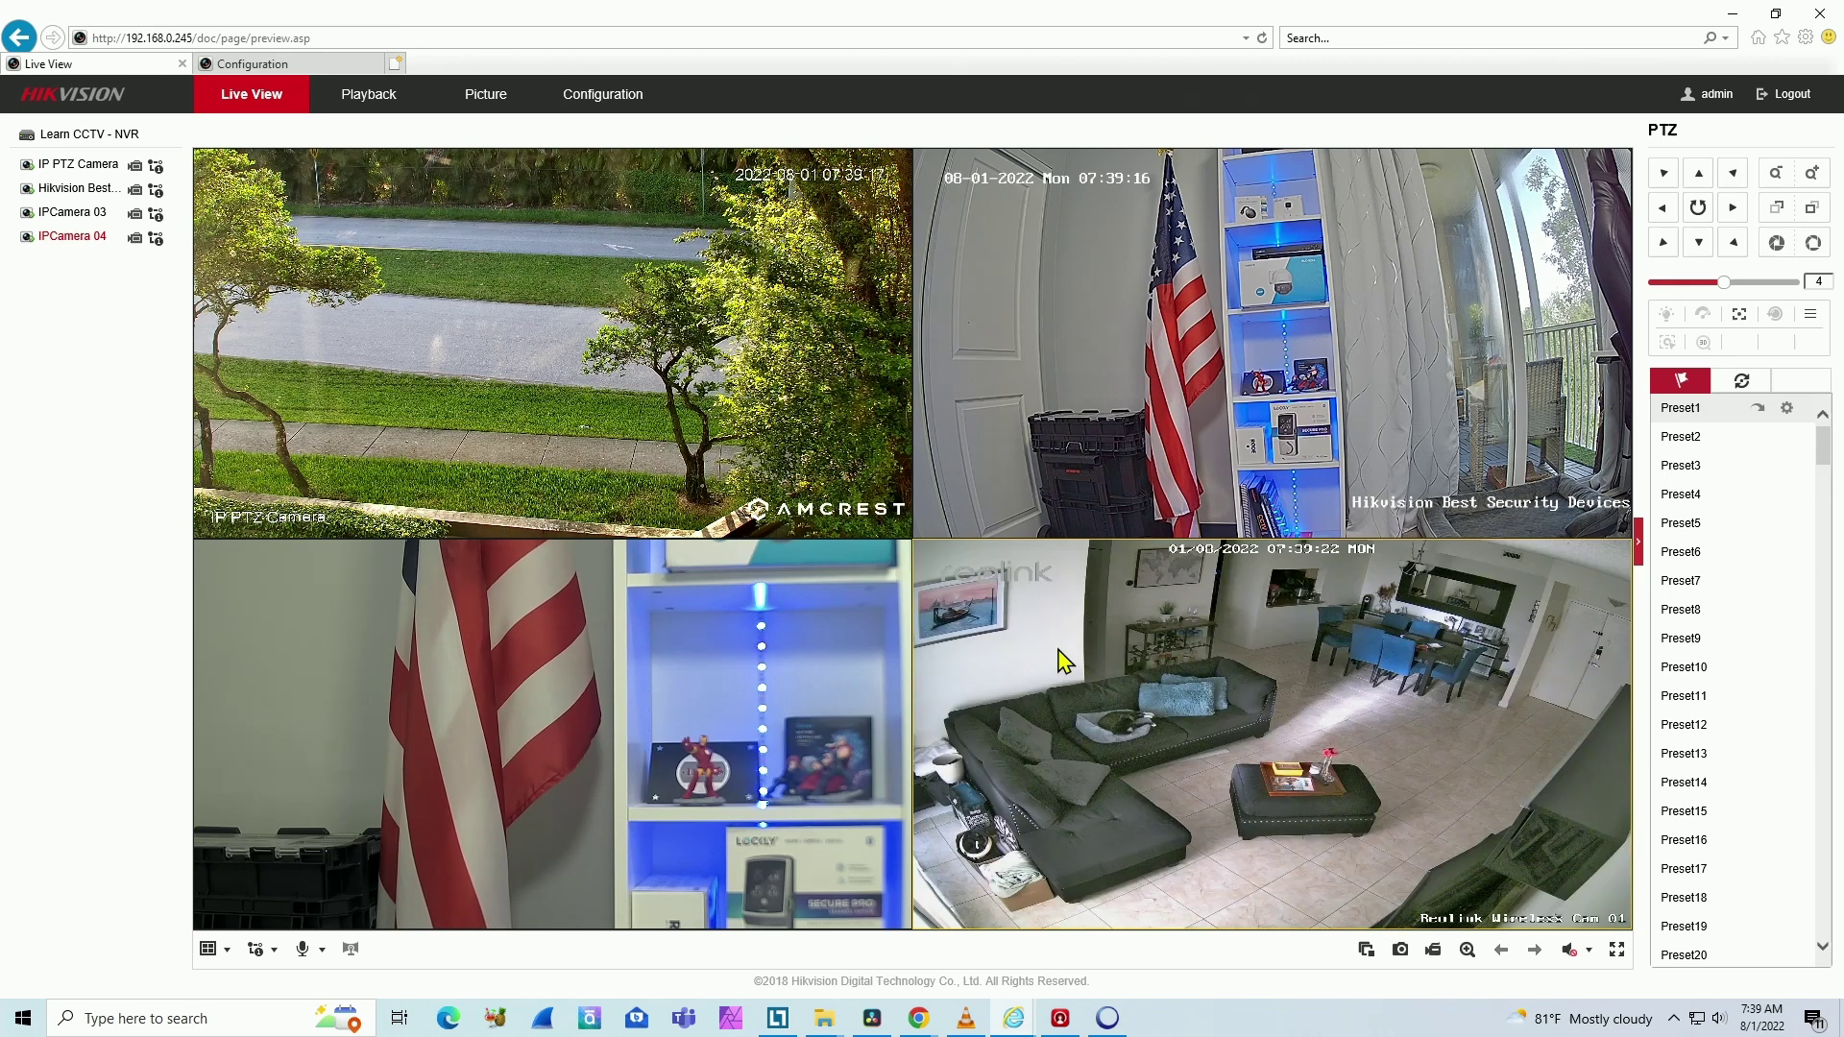
mouse_move(1014, 662)
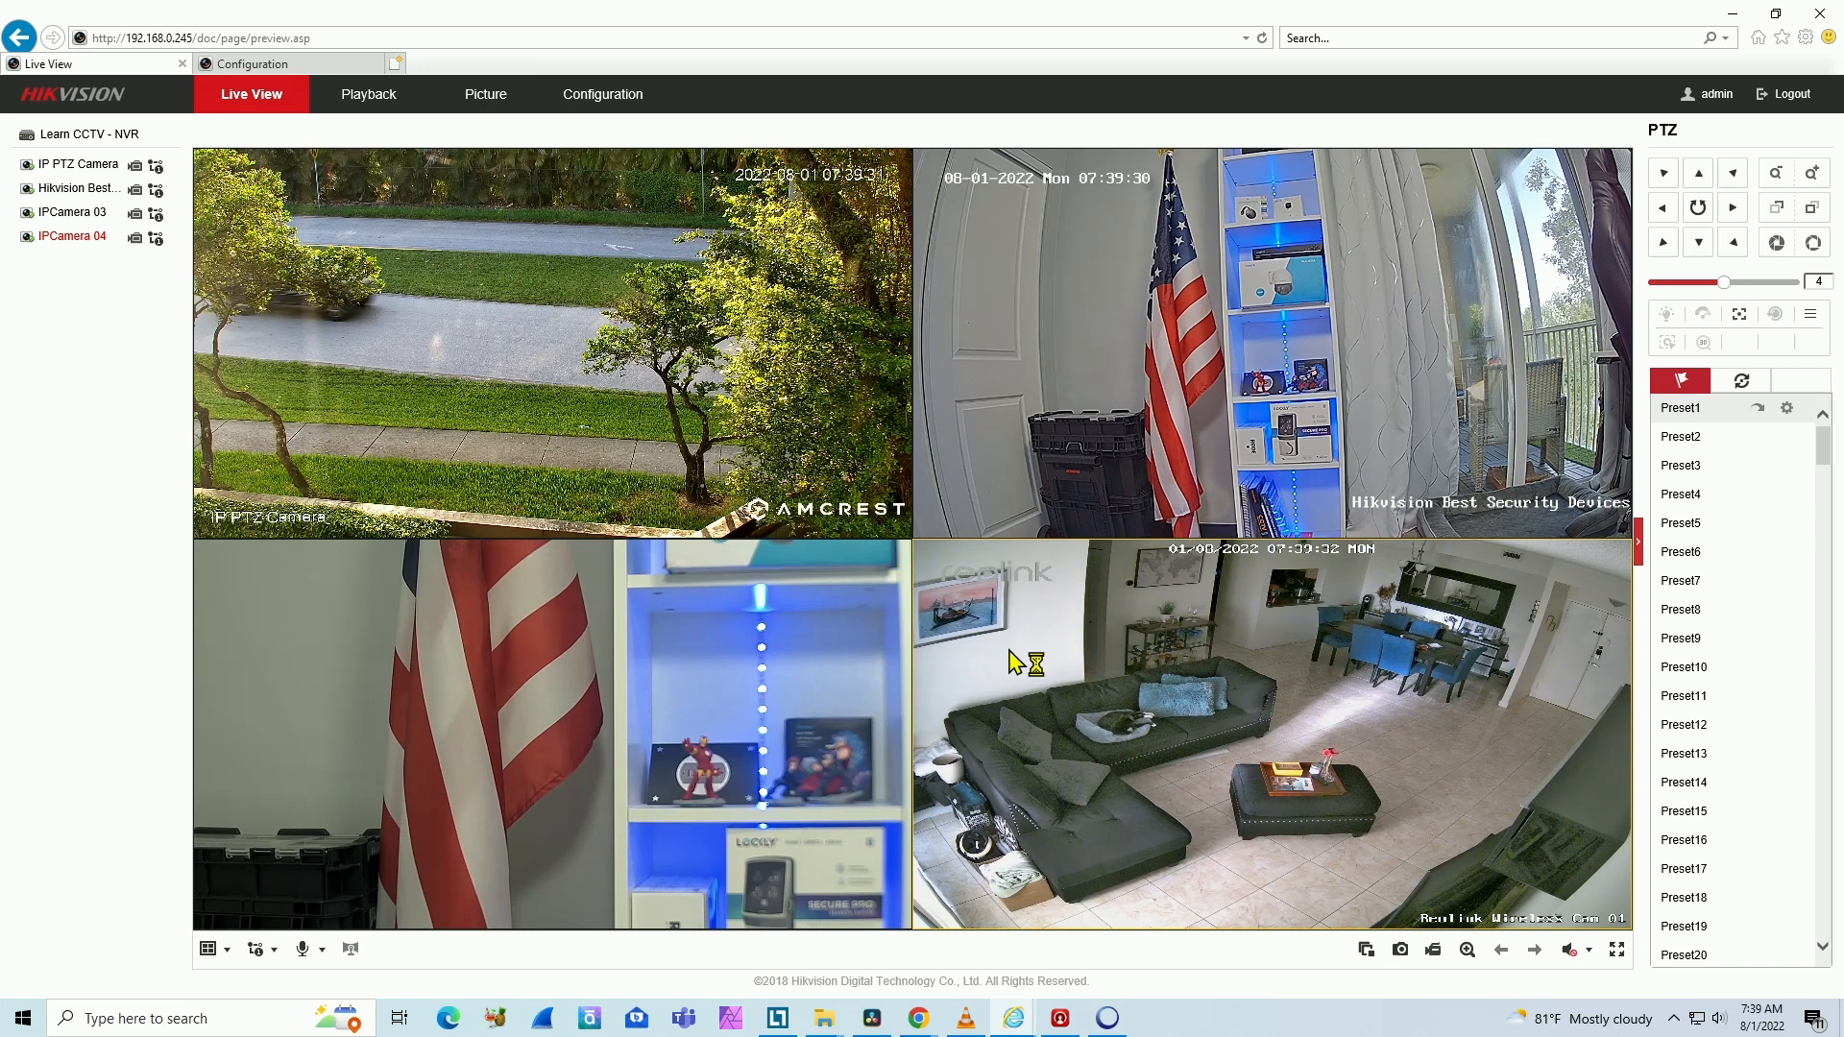
mouse_move(1015, 663)
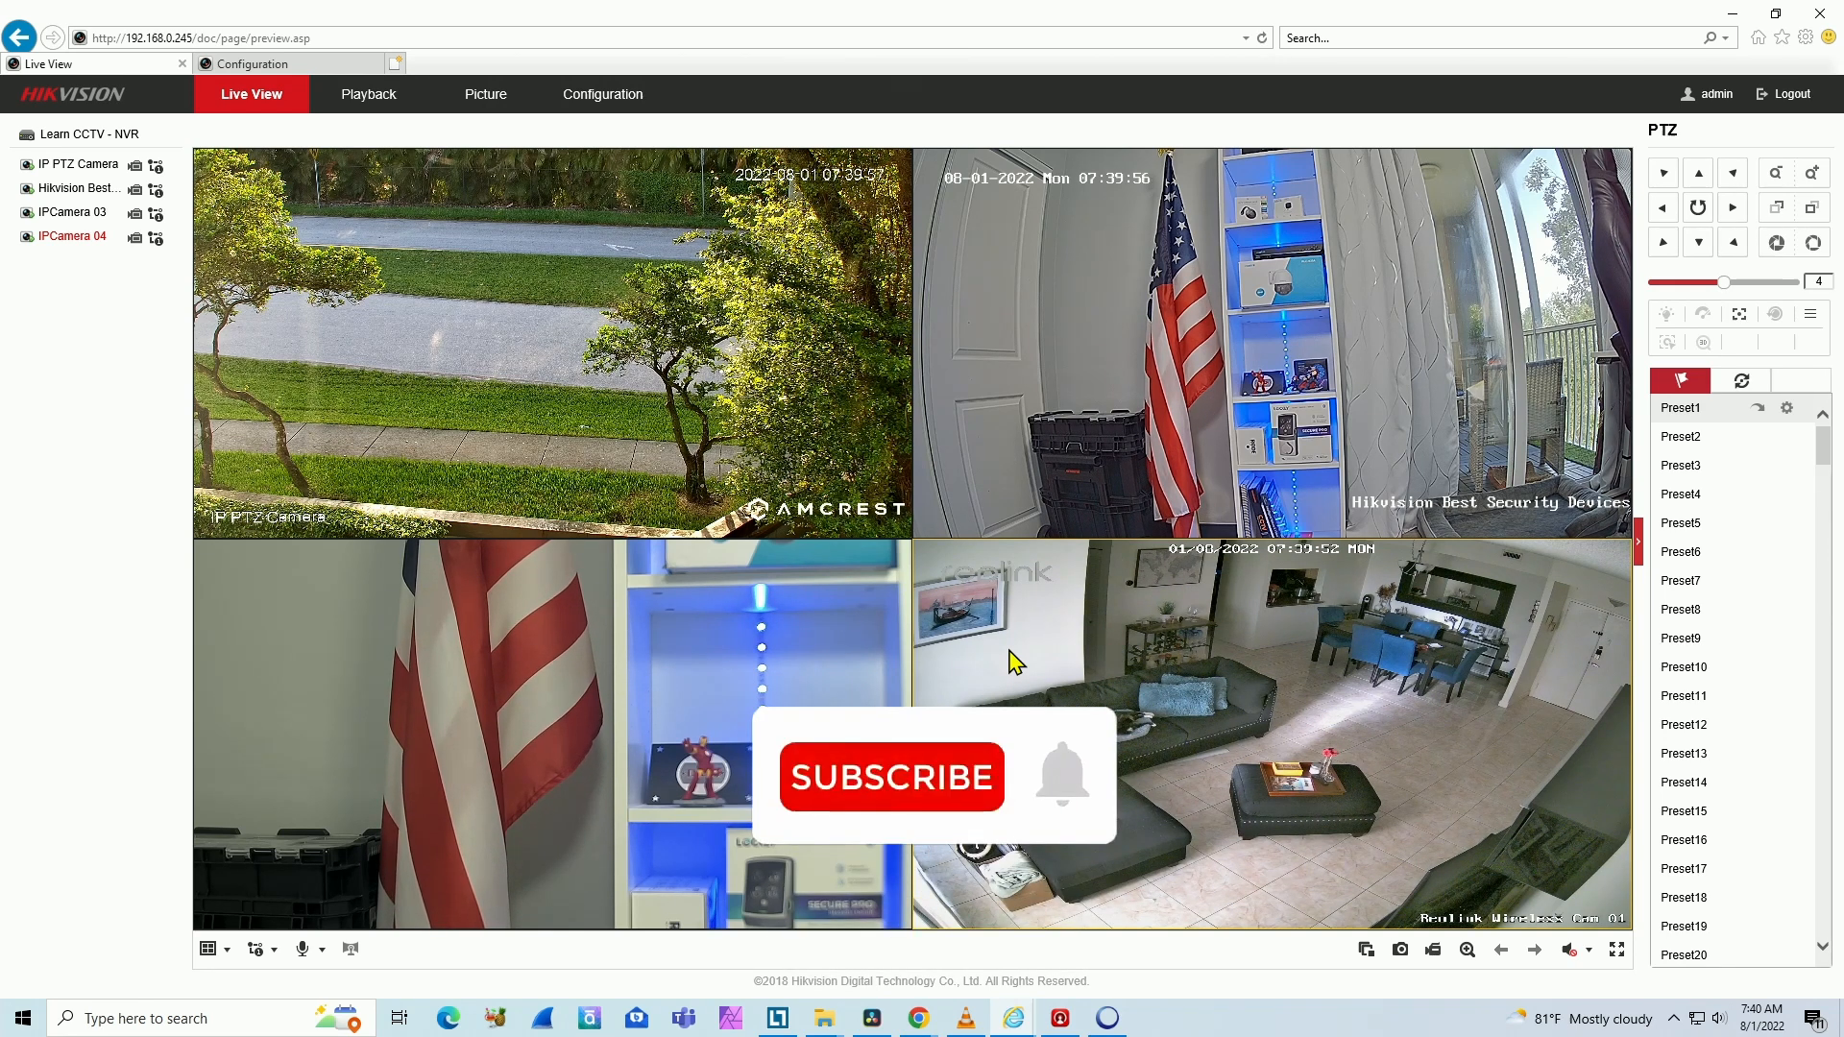
left_click(892, 777)
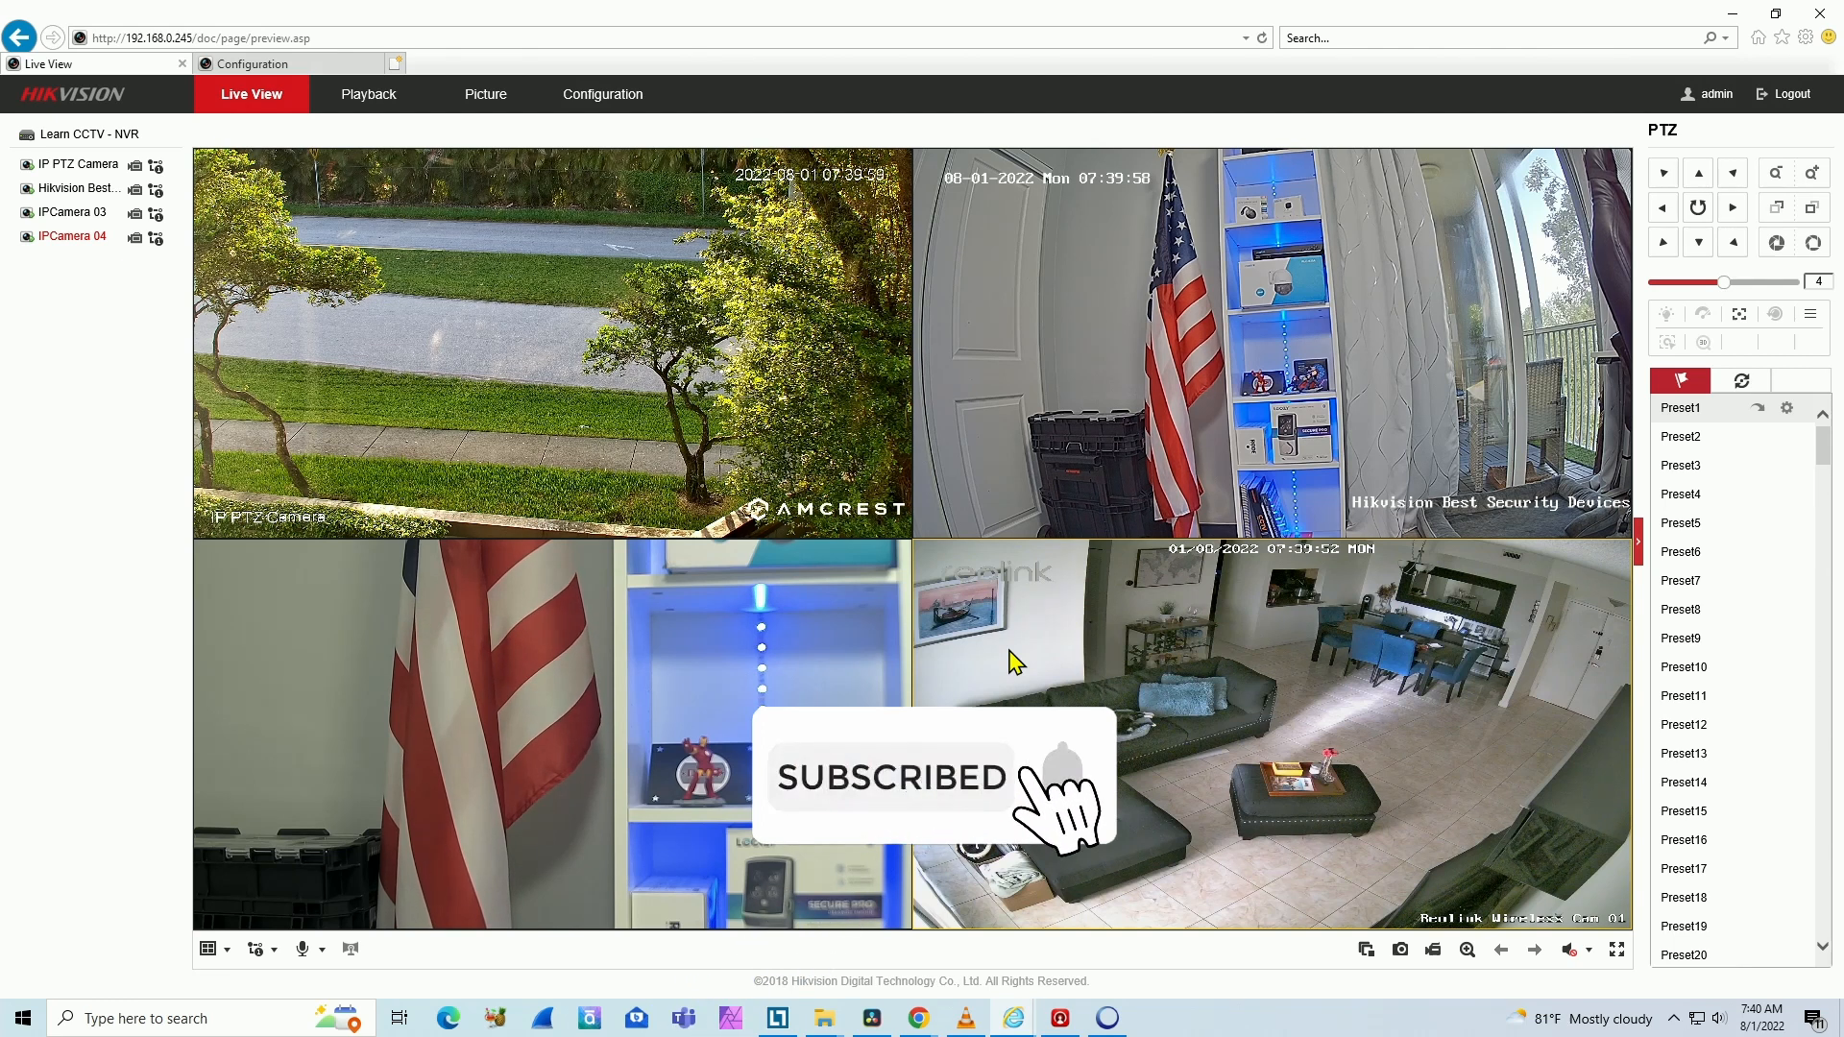